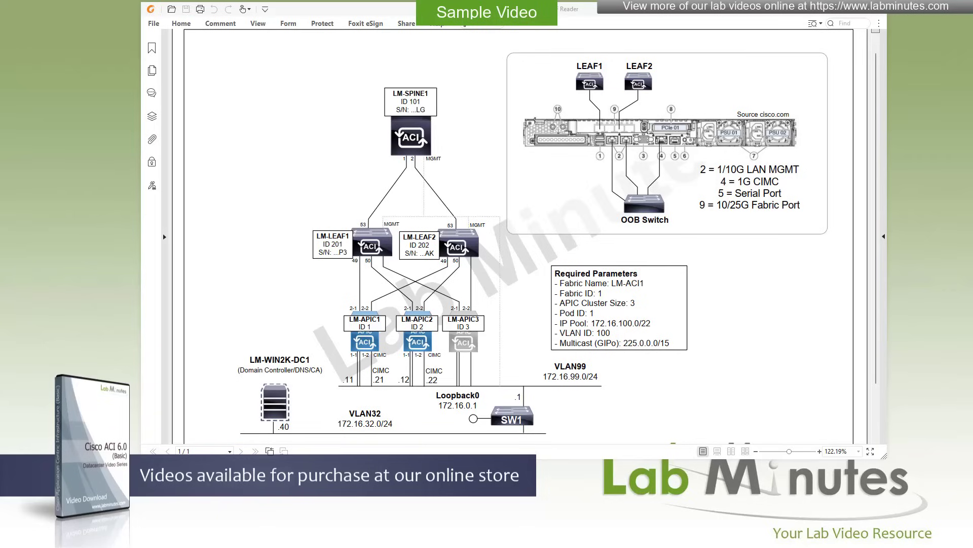
mouse_move(545, 203)
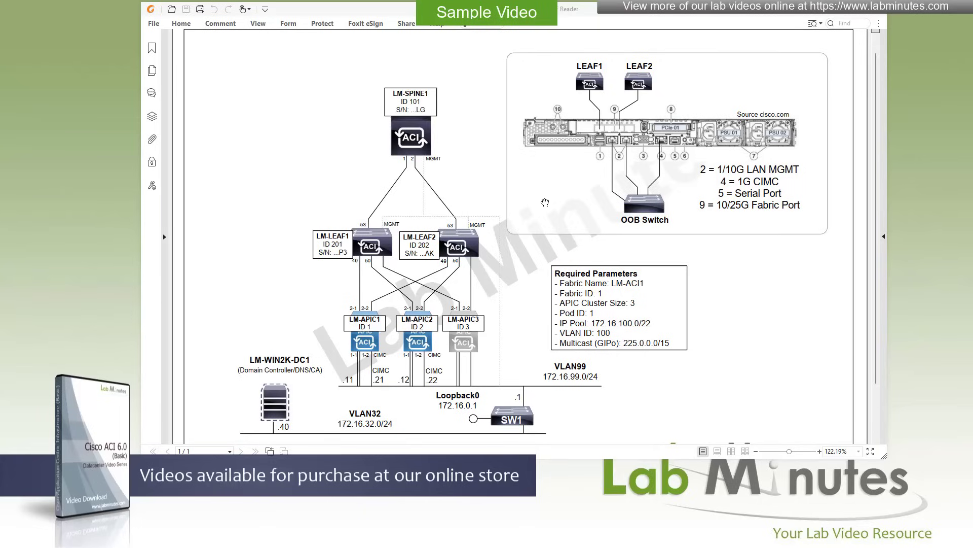
mouse_move(589, 201)
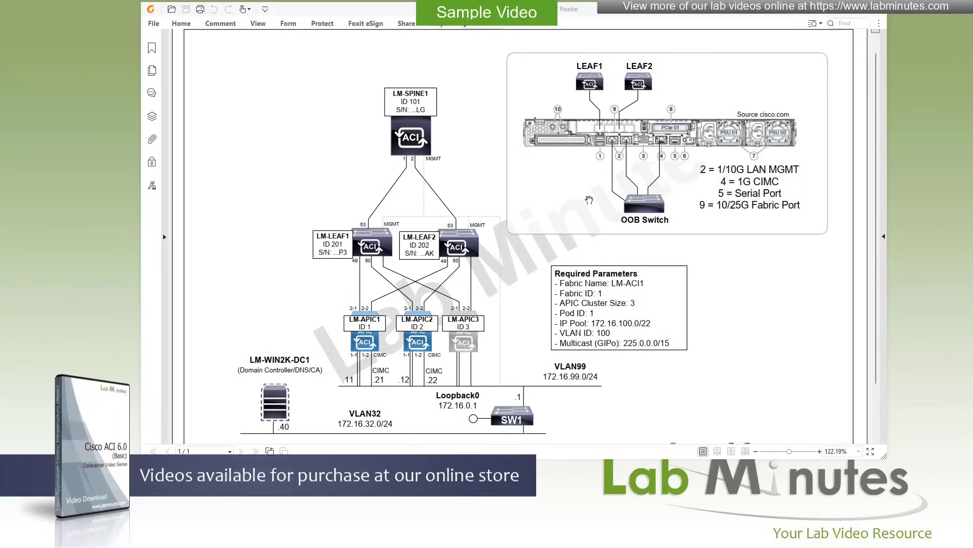
mouse_move(594, 210)
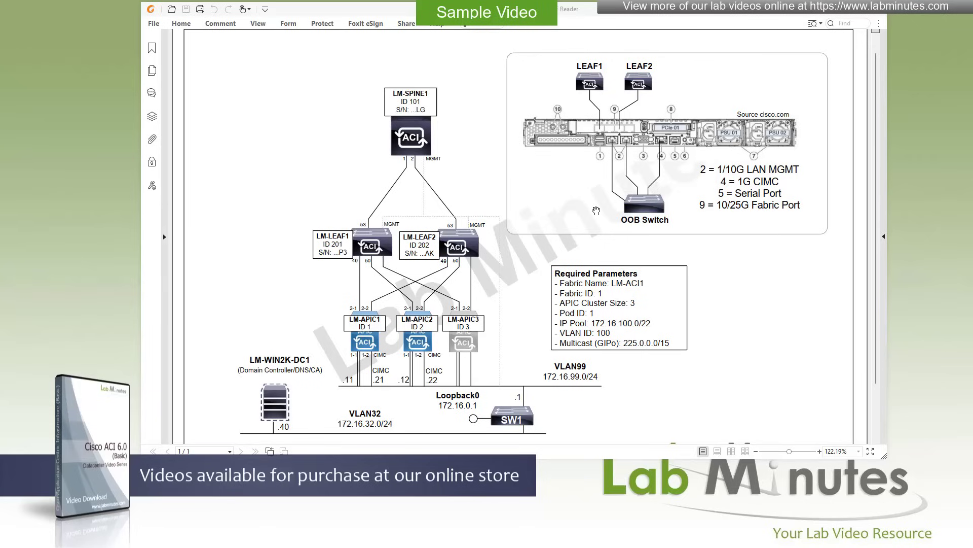
mouse_move(629, 211)
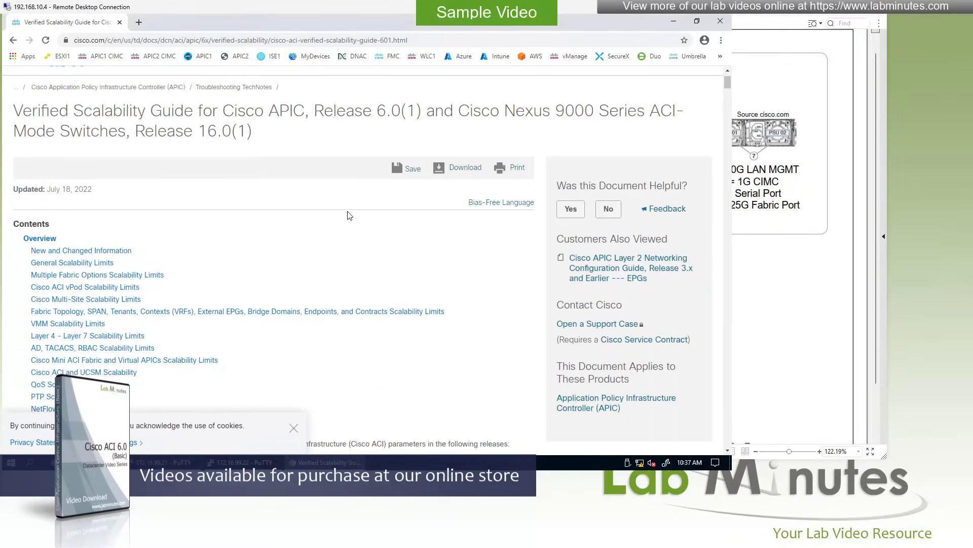
Highlight the default fabric's limits of 85 leaf switches and 1000 Layer 3 contexts
scroll("up", 3)
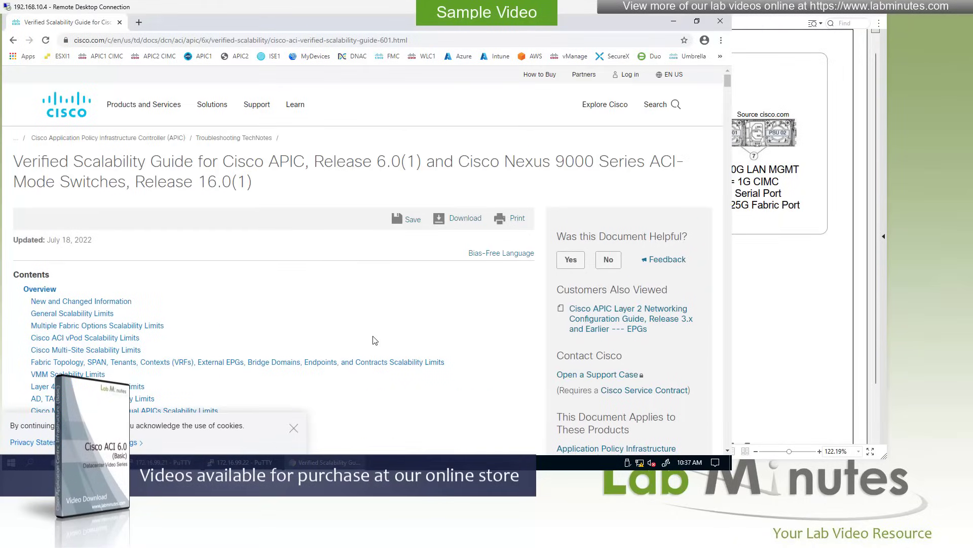
mouse_move(435, 169)
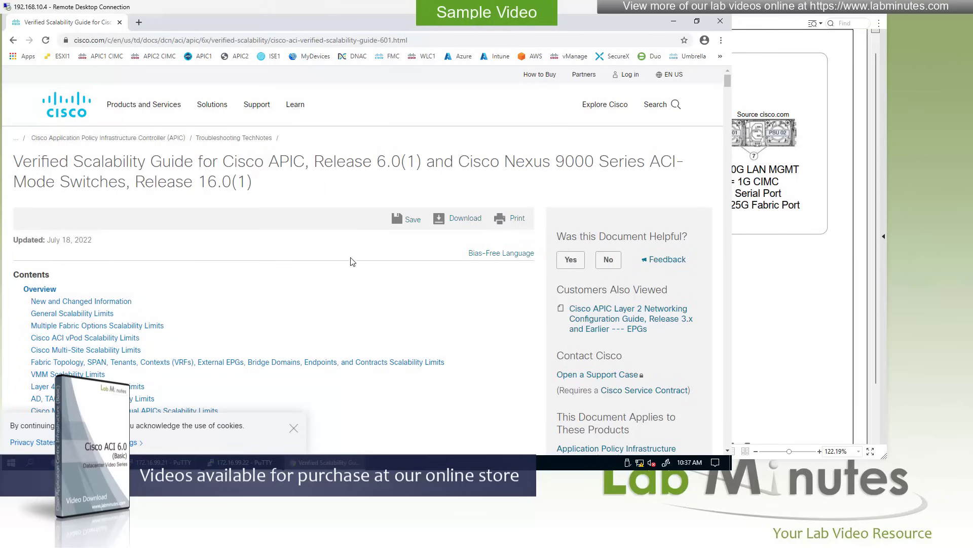
scroll("down", 3)
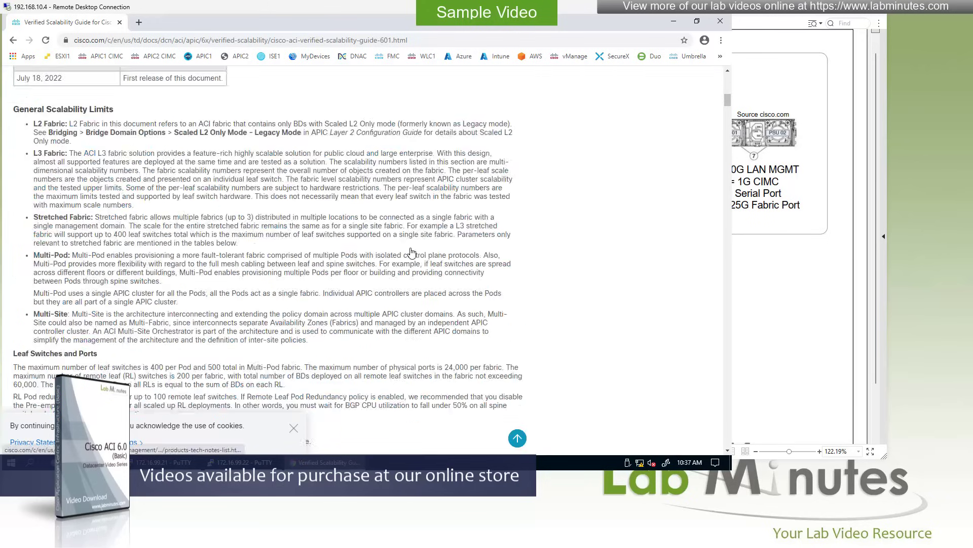
scroll("down", 3)
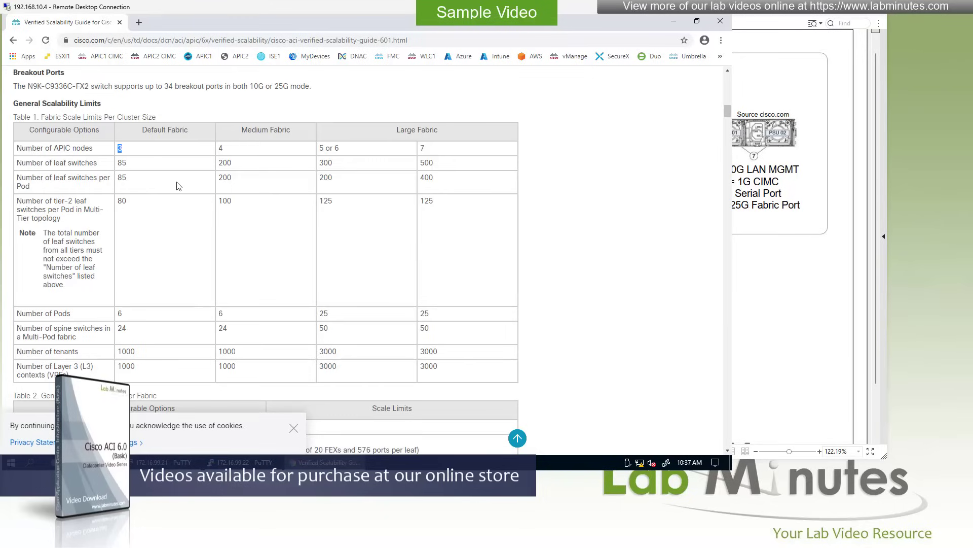
double_click(121, 162)
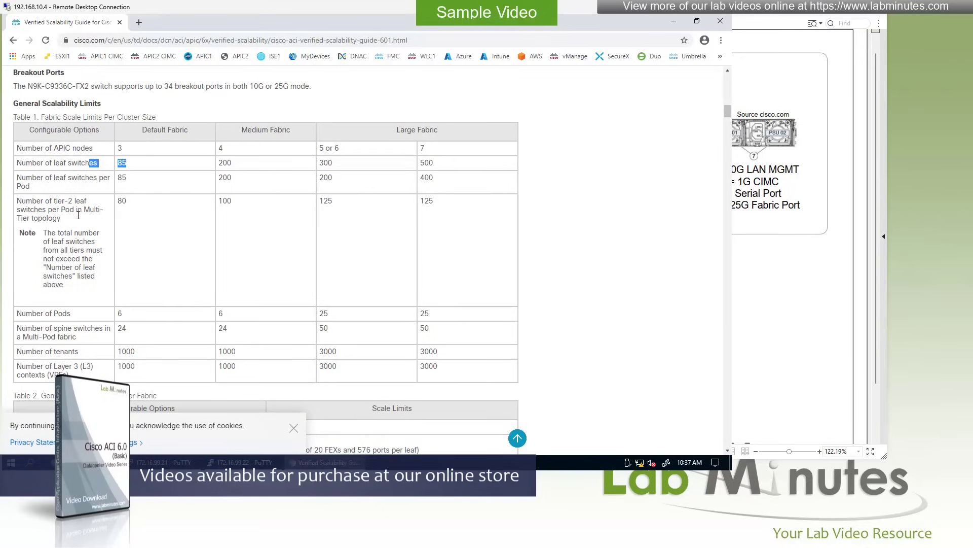
mouse_move(135, 227)
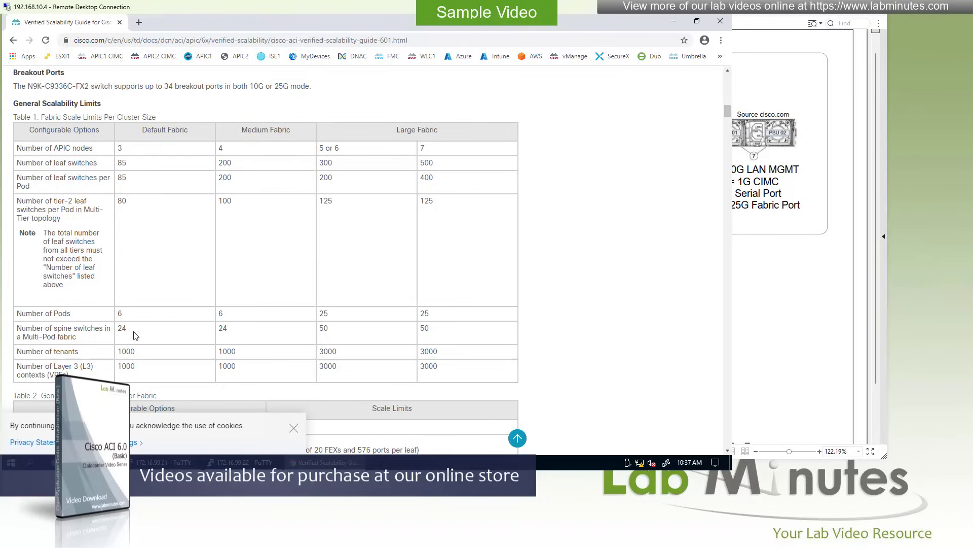
double_click(126, 365)
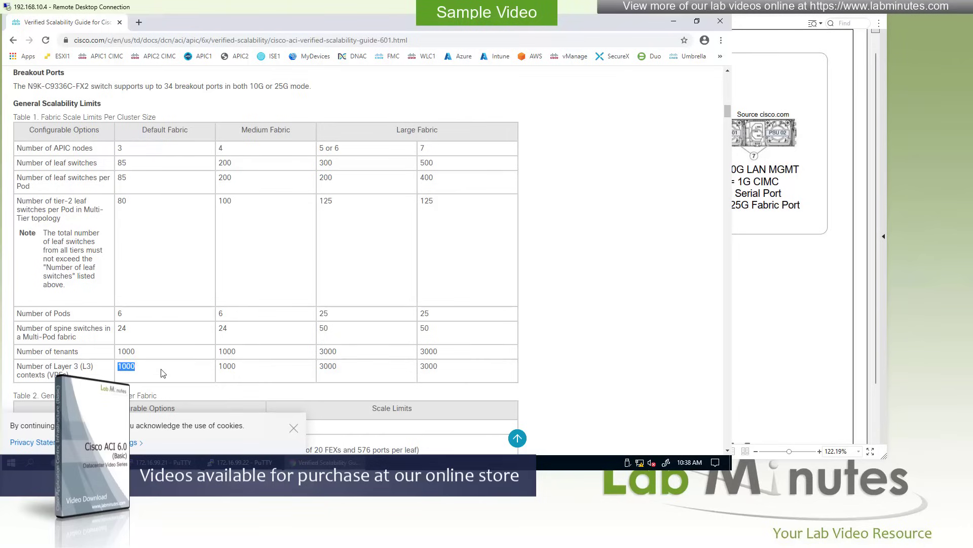
mouse_move(322, 95)
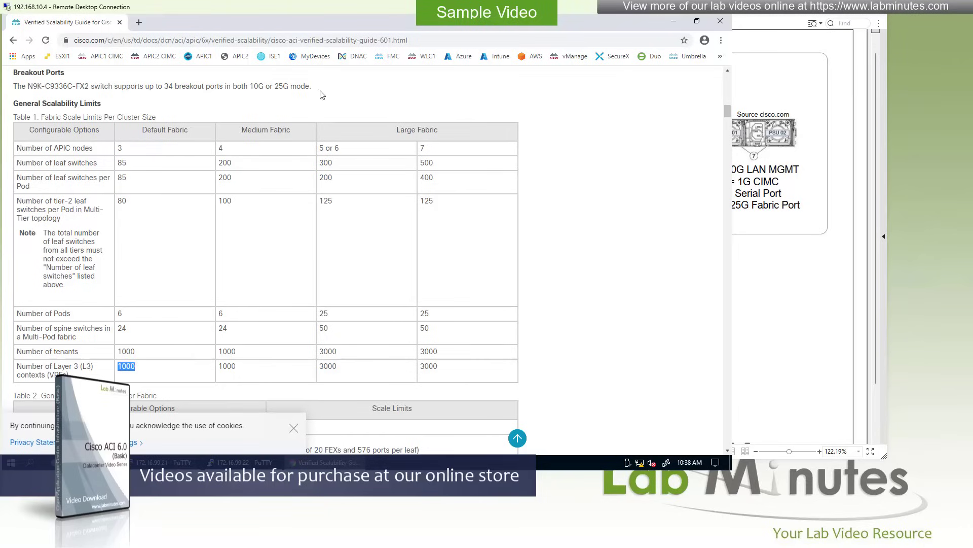
mouse_move(263, 195)
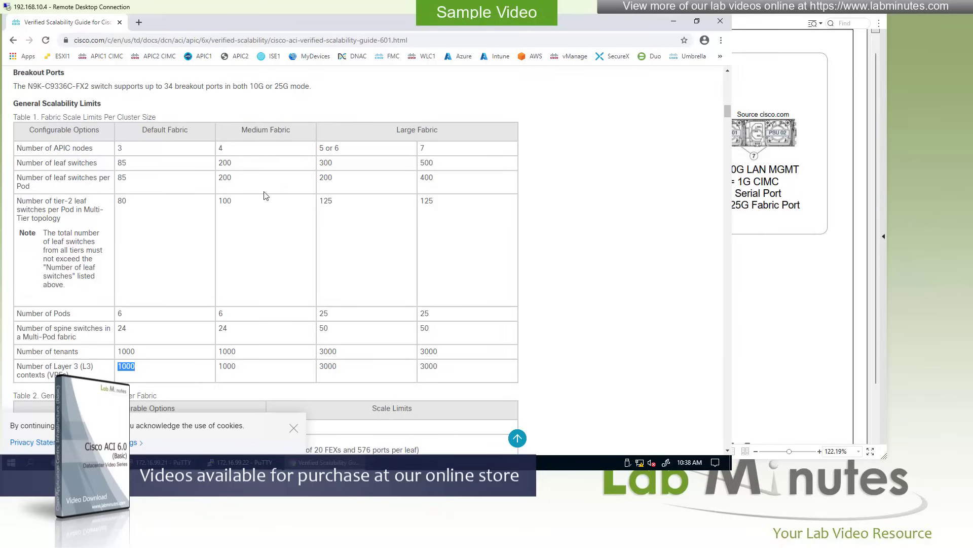
mouse_move(243, 154)
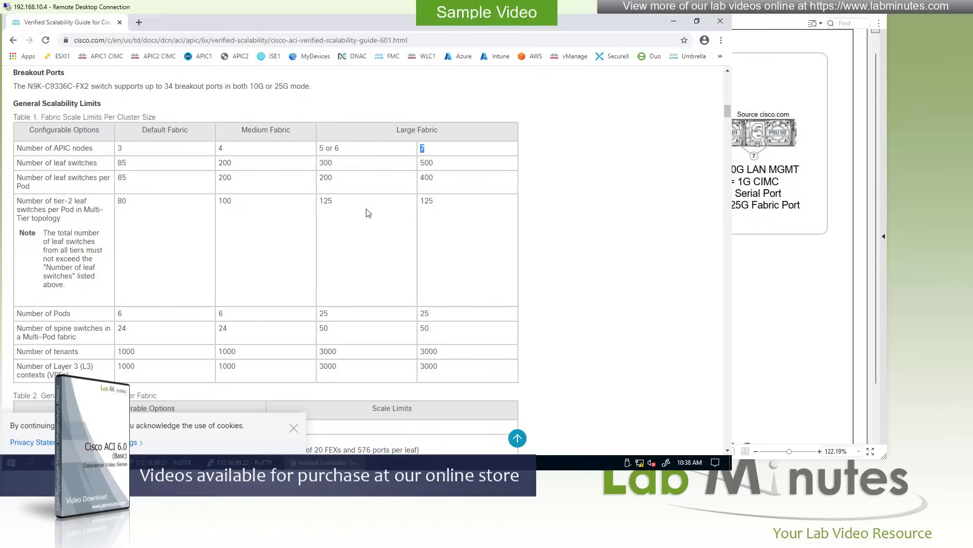
Scroll further down toward the Multiple Fabric Options Scalability Limits section
scroll("down", 3)
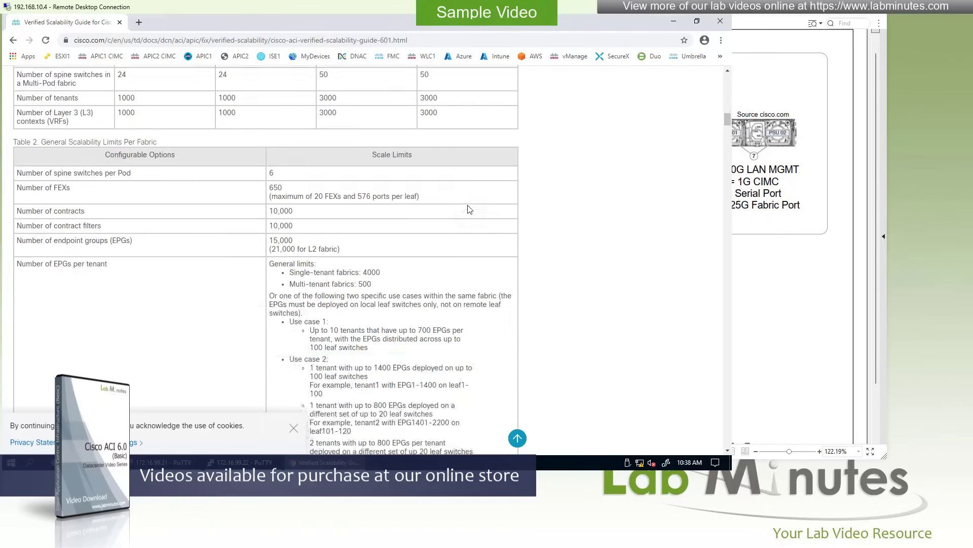
scroll("down", 3)
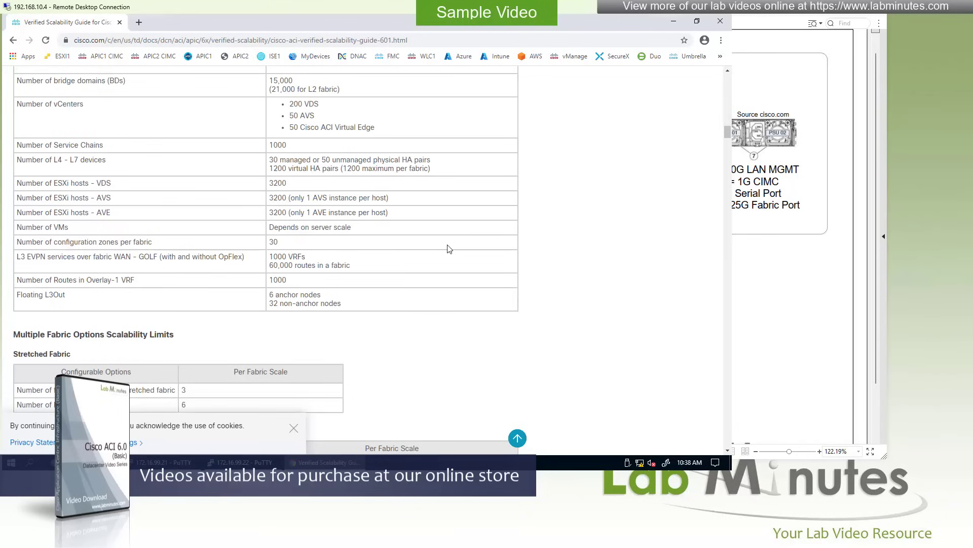
scroll("up", 3)
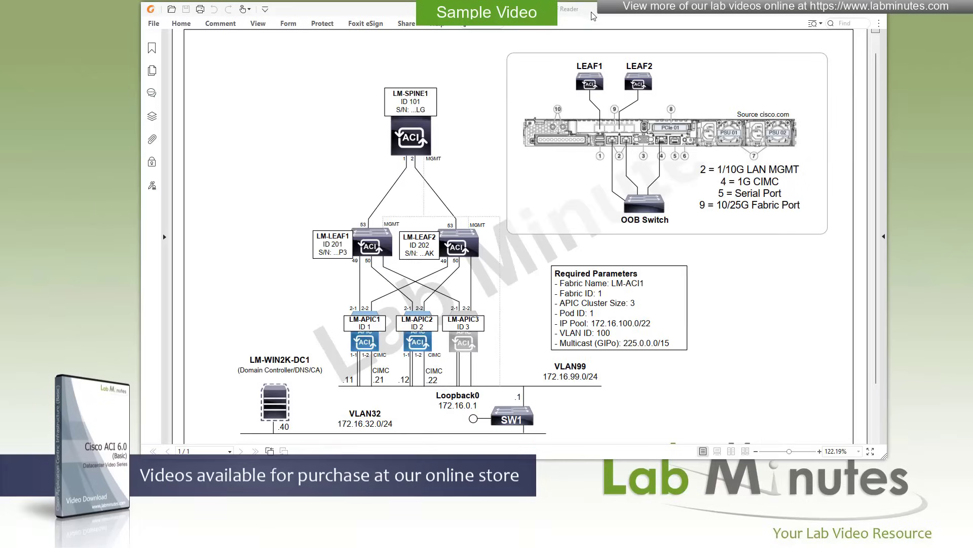
mouse_move(534, 202)
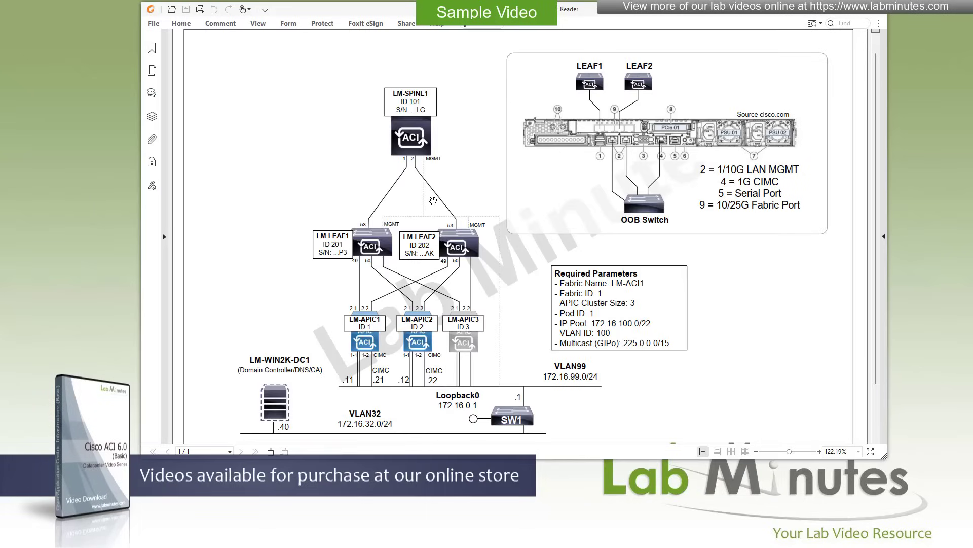
mouse_move(385, 193)
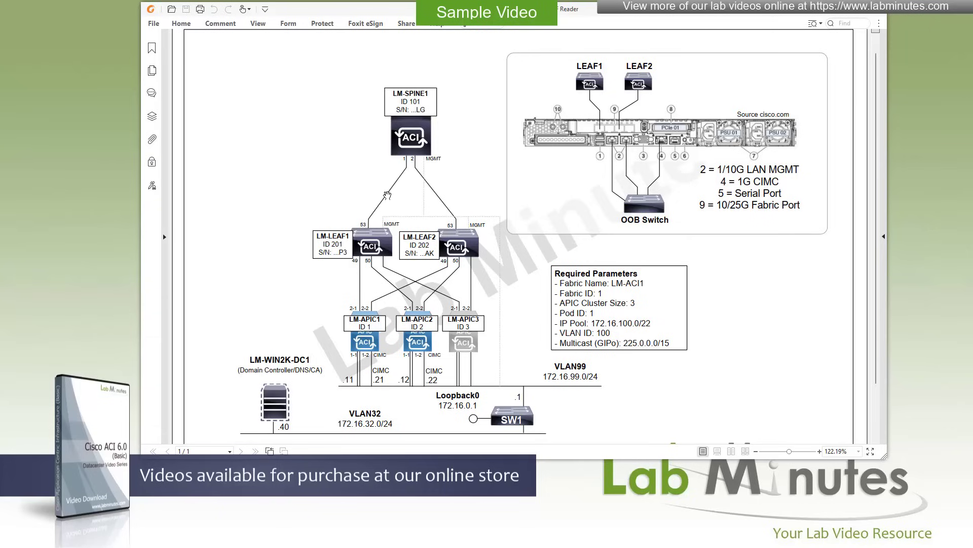
mouse_move(551, 172)
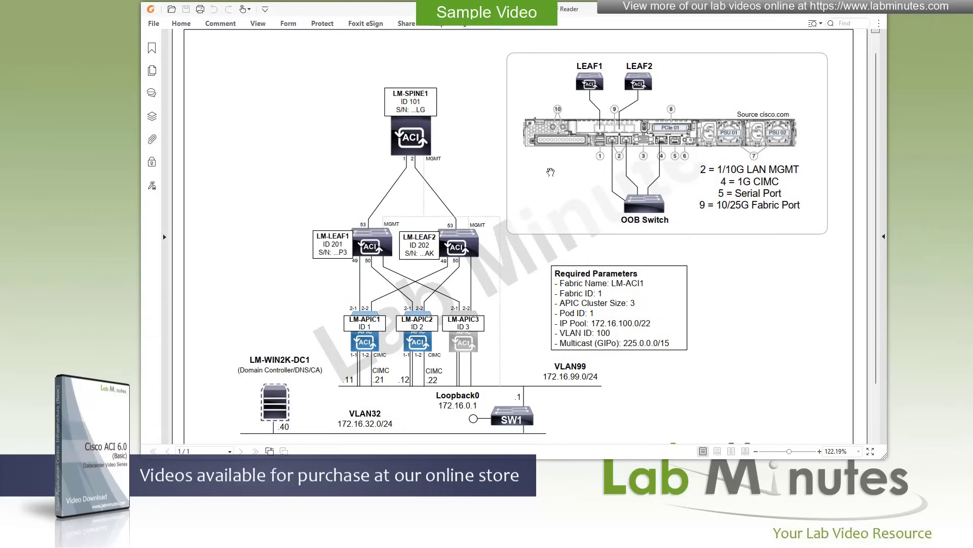
mouse_move(538, 194)
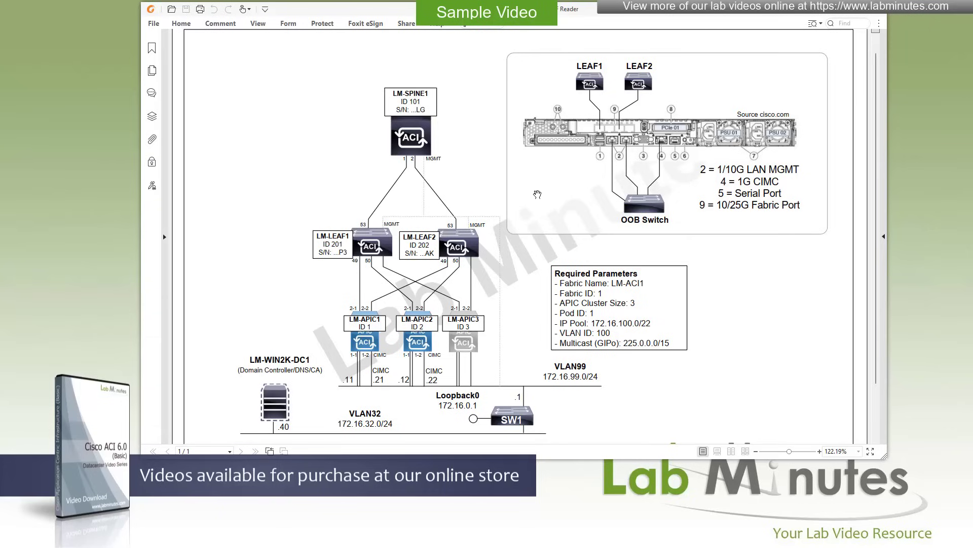
mouse_move(480, 190)
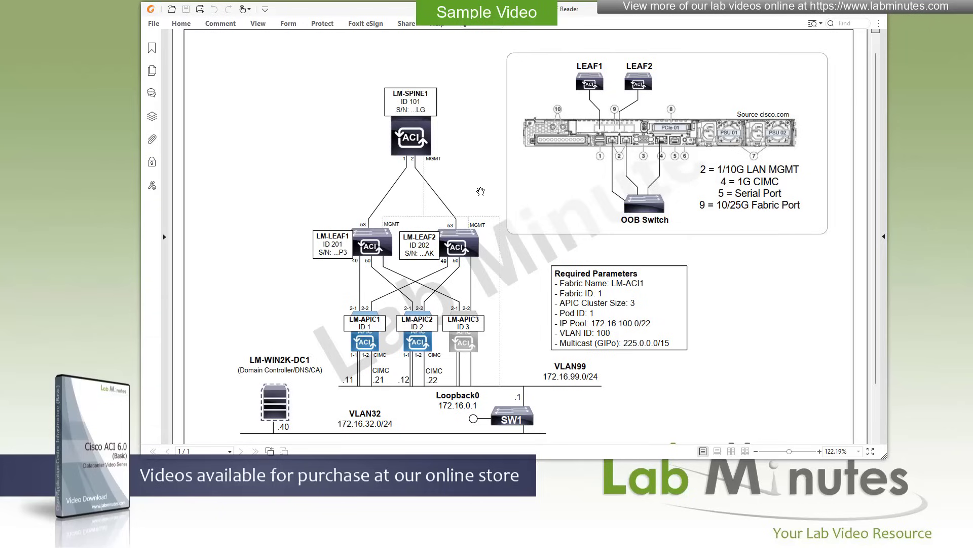
mouse_move(497, 151)
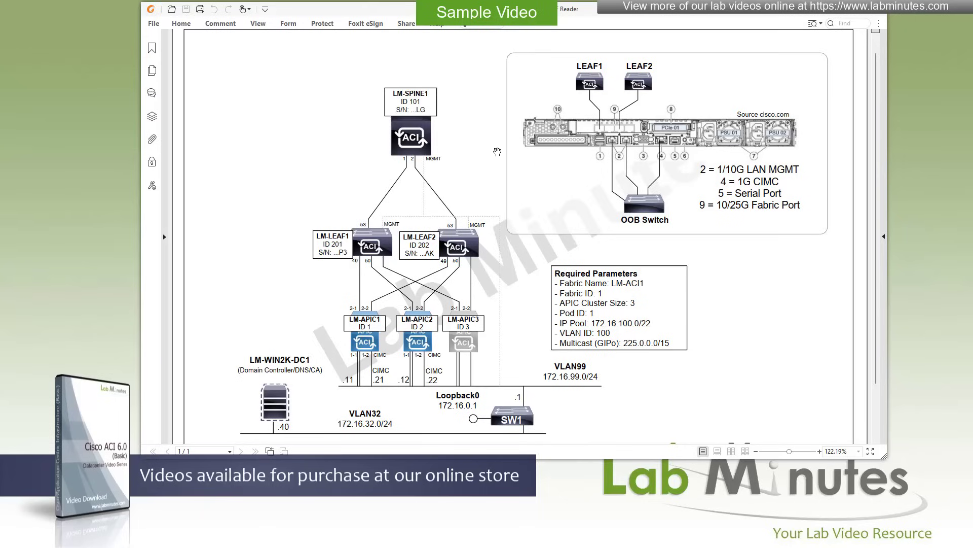
mouse_move(524, 155)
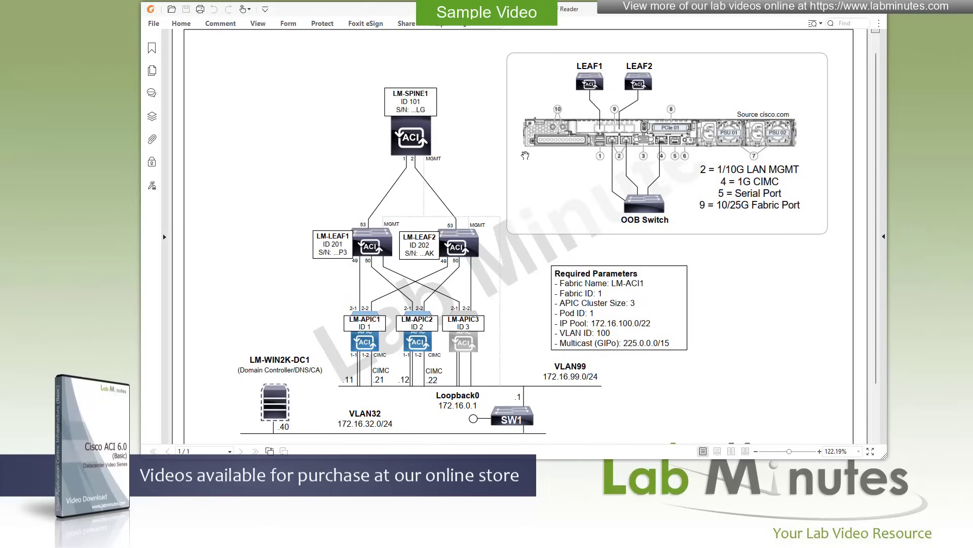
mouse_move(534, 163)
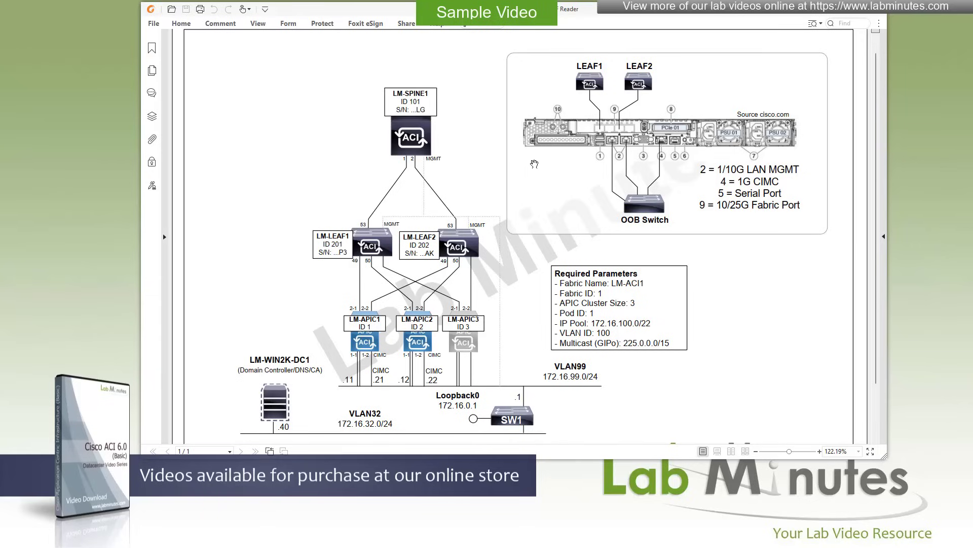
mouse_move(763, 67)
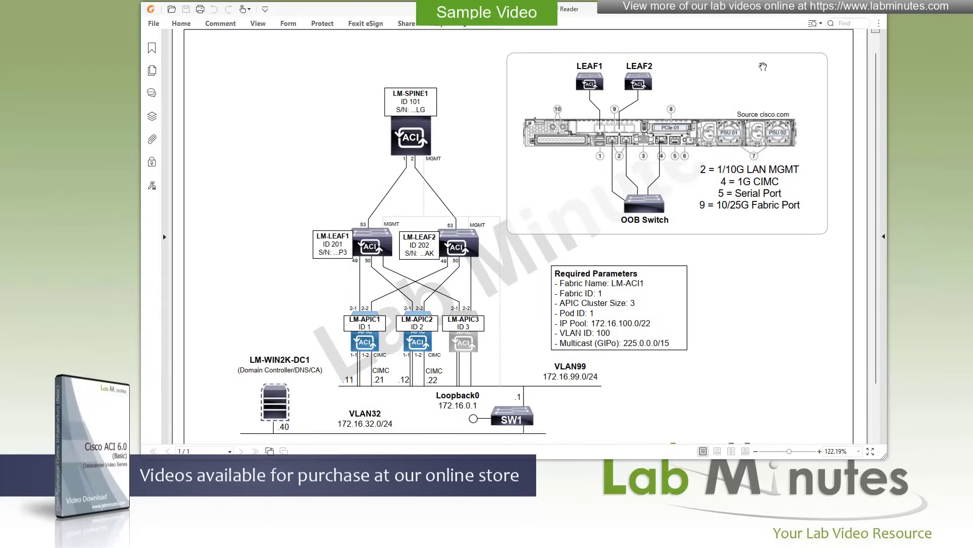
mouse_move(504, 193)
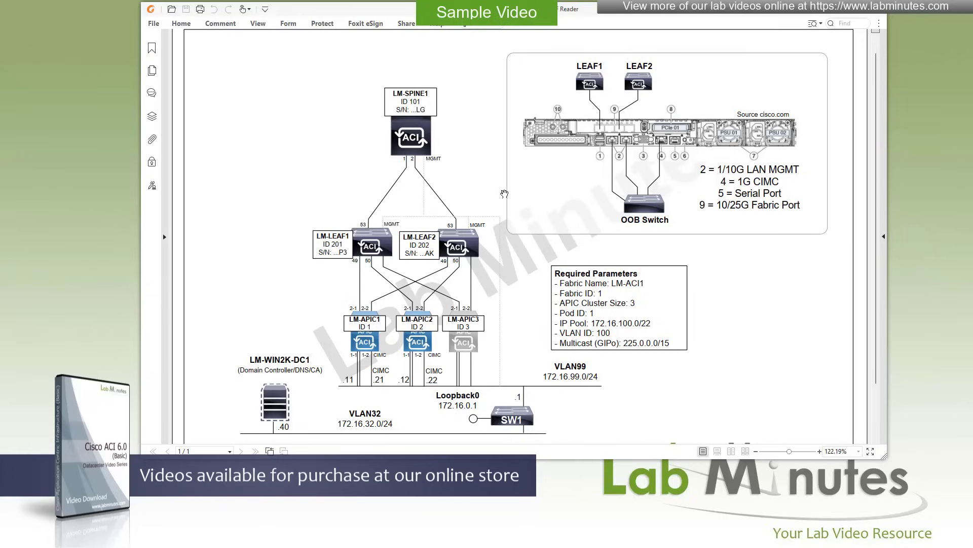
mouse_move(568, 158)
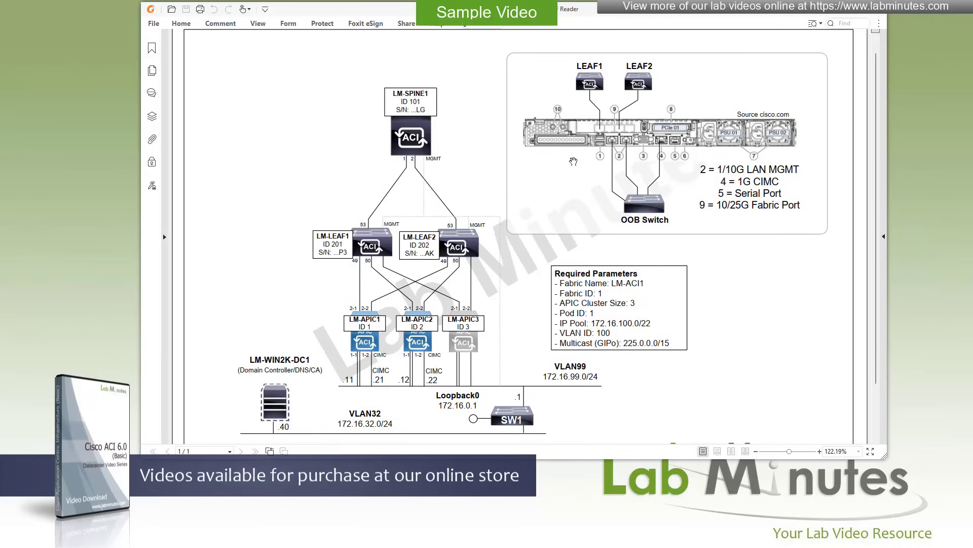
mouse_move(669, 171)
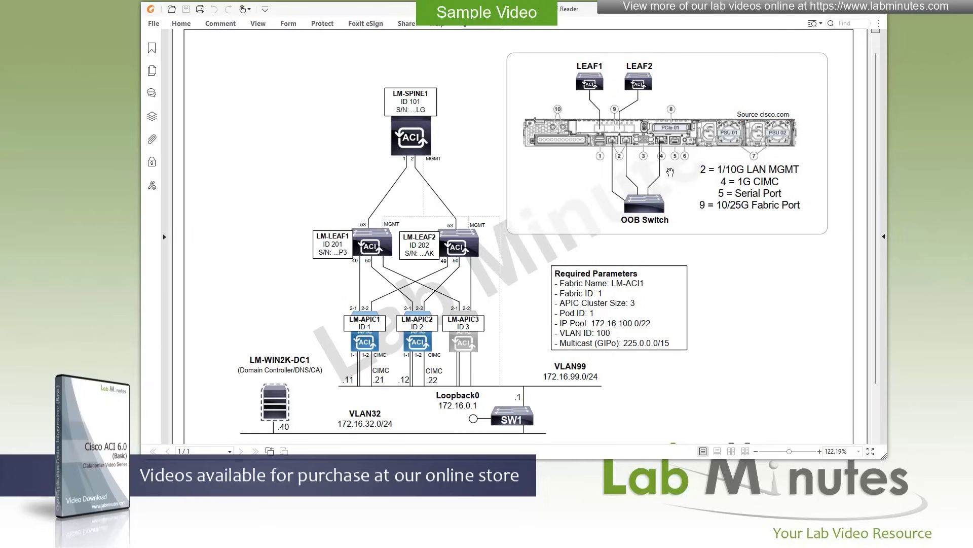
mouse_move(681, 183)
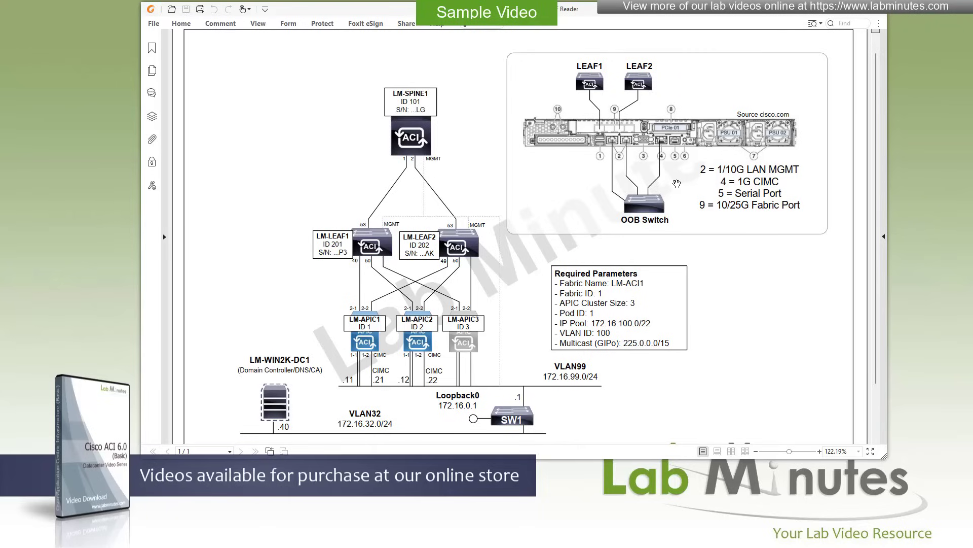
mouse_move(670, 187)
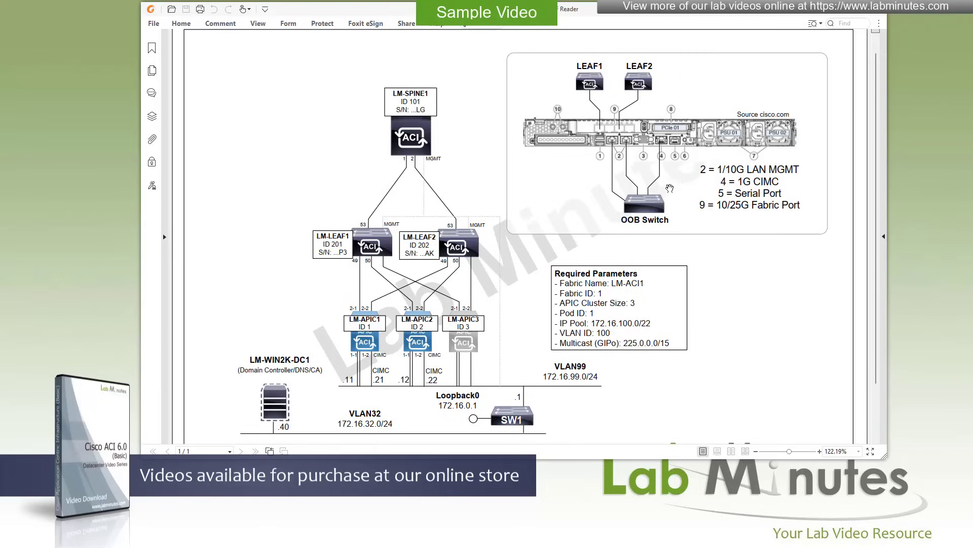
mouse_move(680, 166)
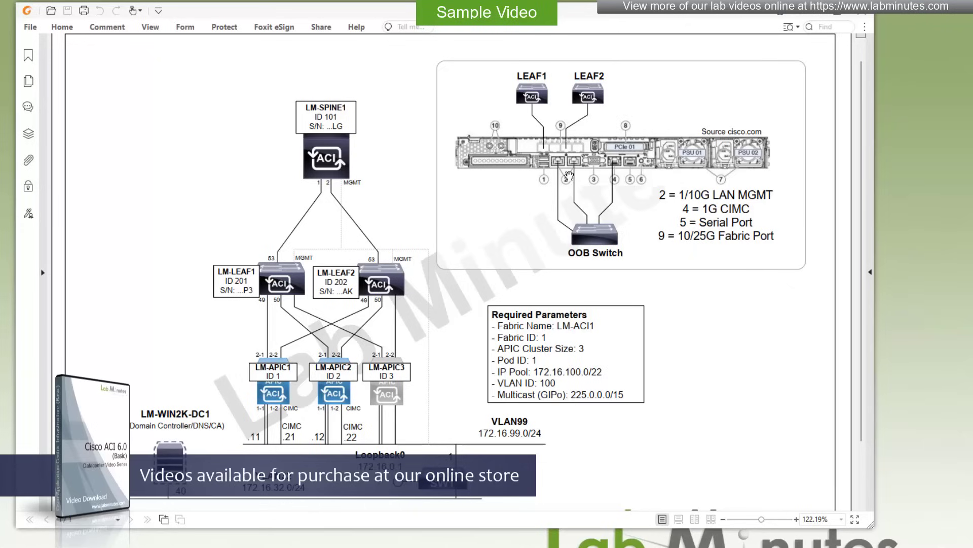
mouse_move(564, 177)
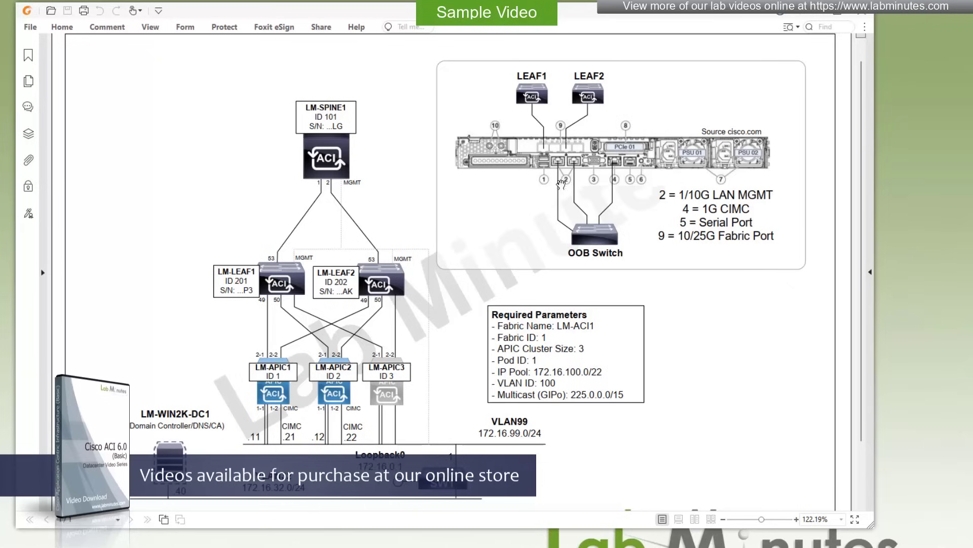
mouse_move(577, 204)
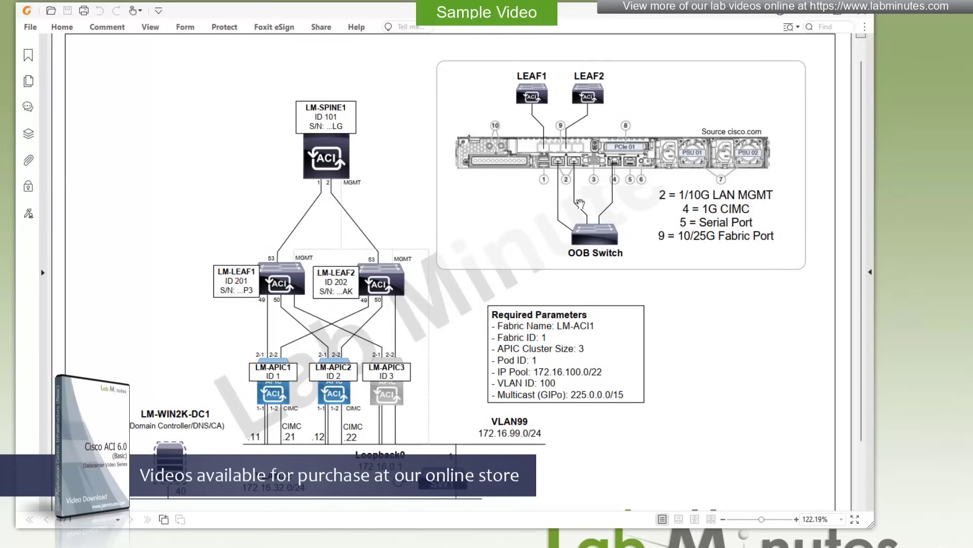
mouse_move(568, 182)
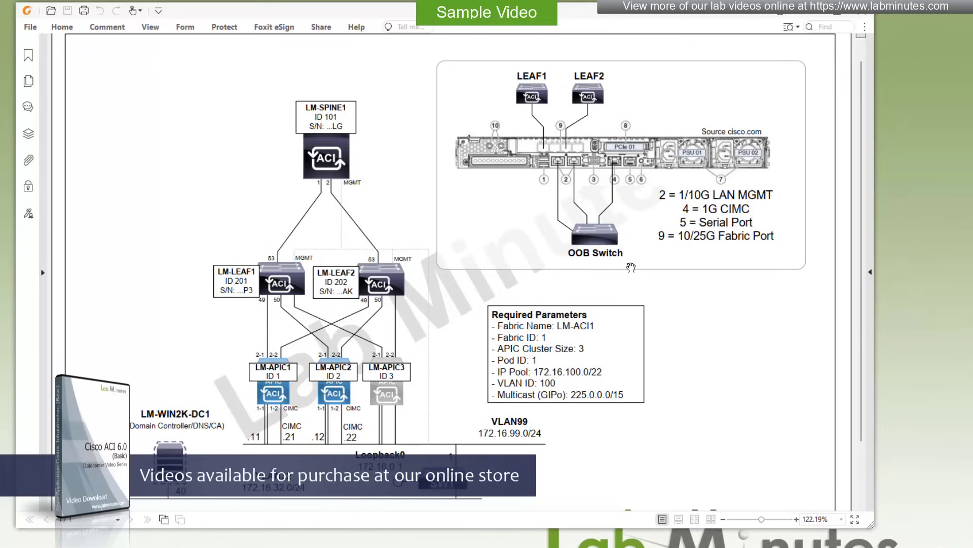
mouse_move(498, 107)
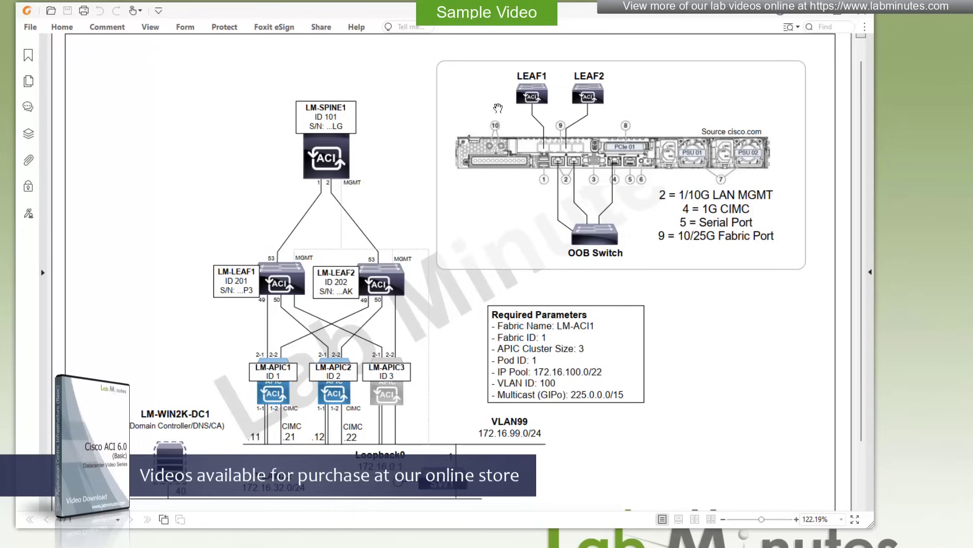
mouse_move(565, 191)
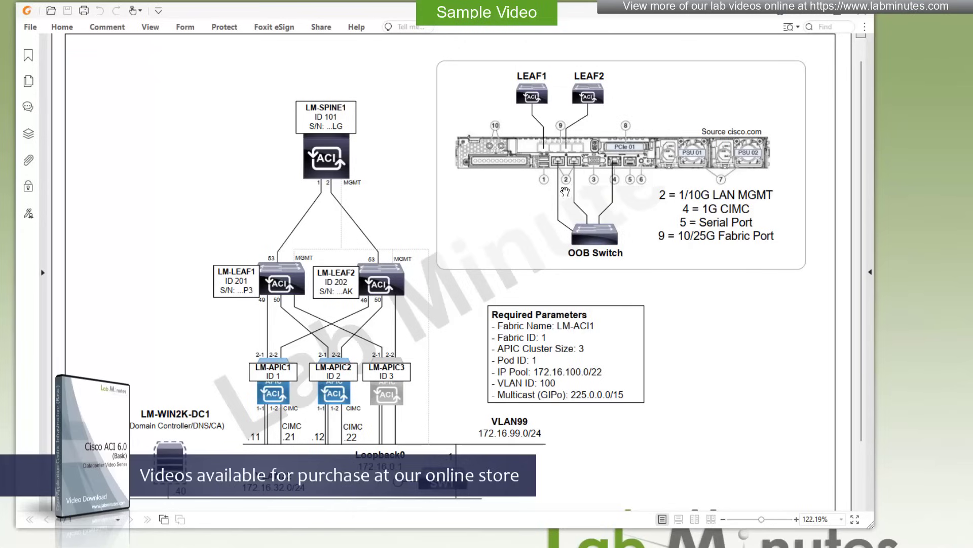
mouse_move(577, 206)
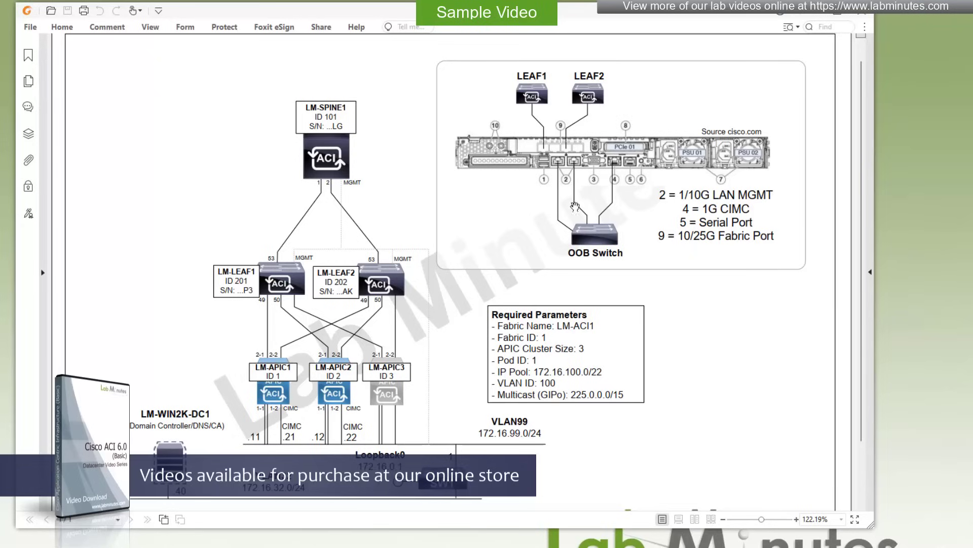
mouse_move(599, 203)
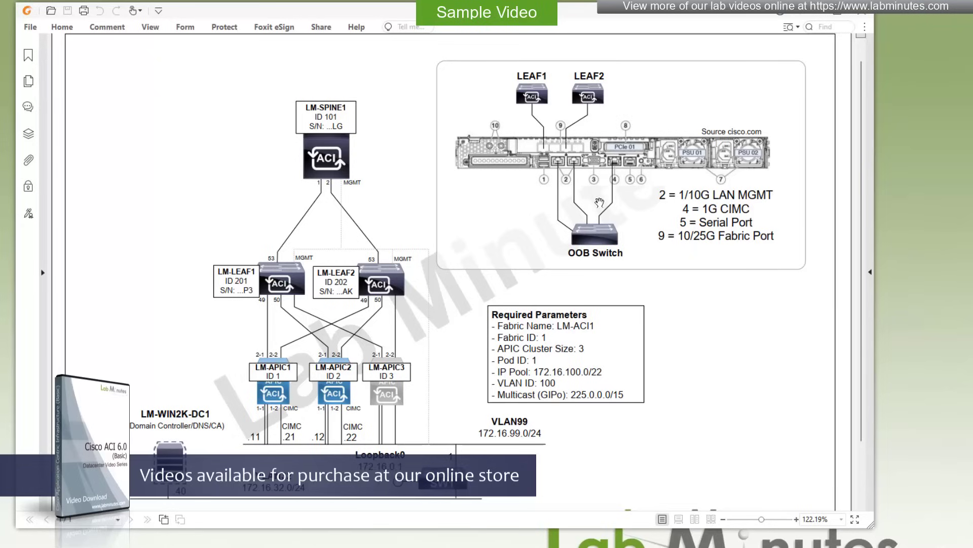
mouse_move(733, 210)
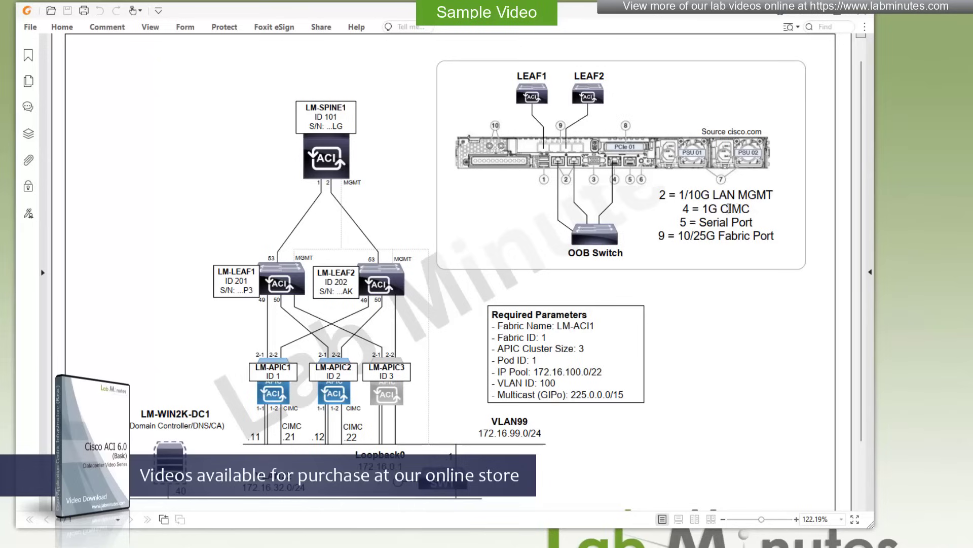
mouse_move(589, 194)
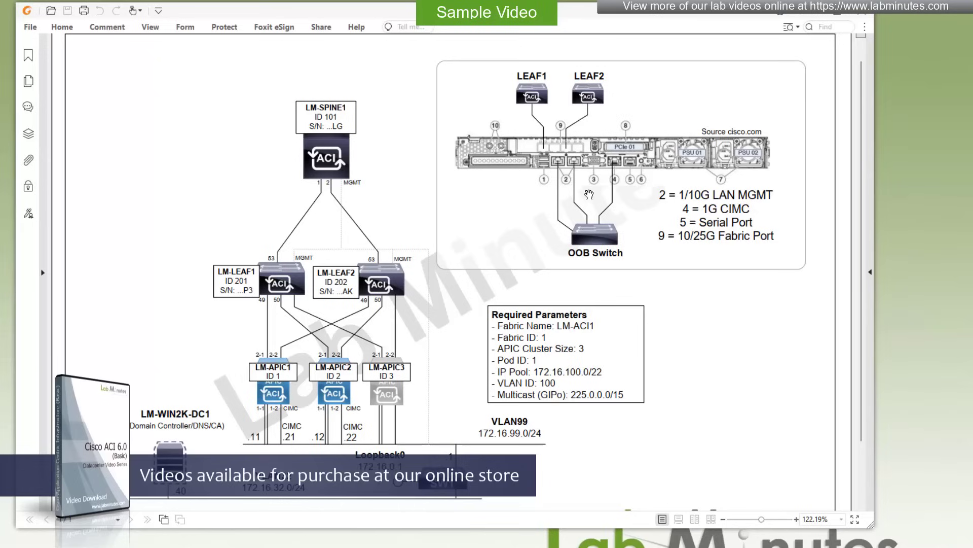
mouse_move(599, 232)
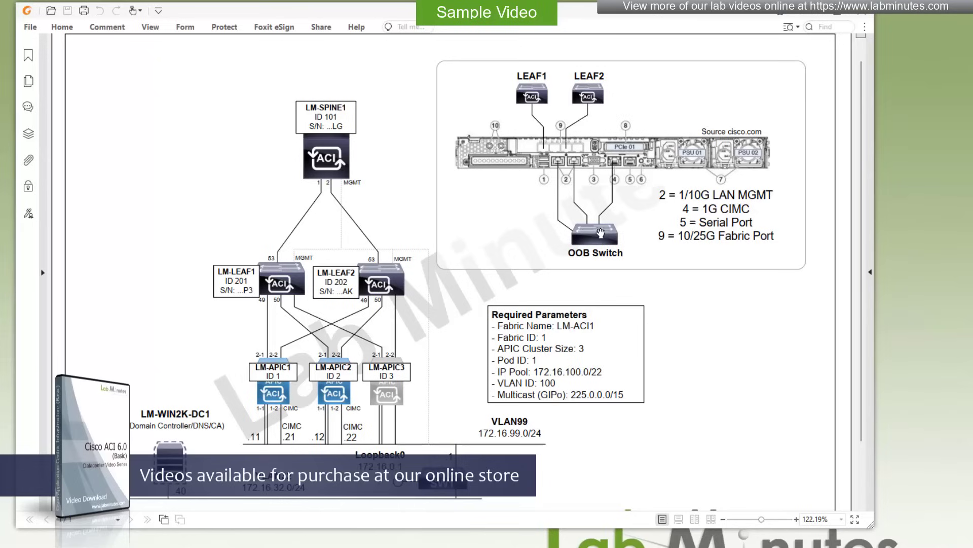
mouse_move(630, 180)
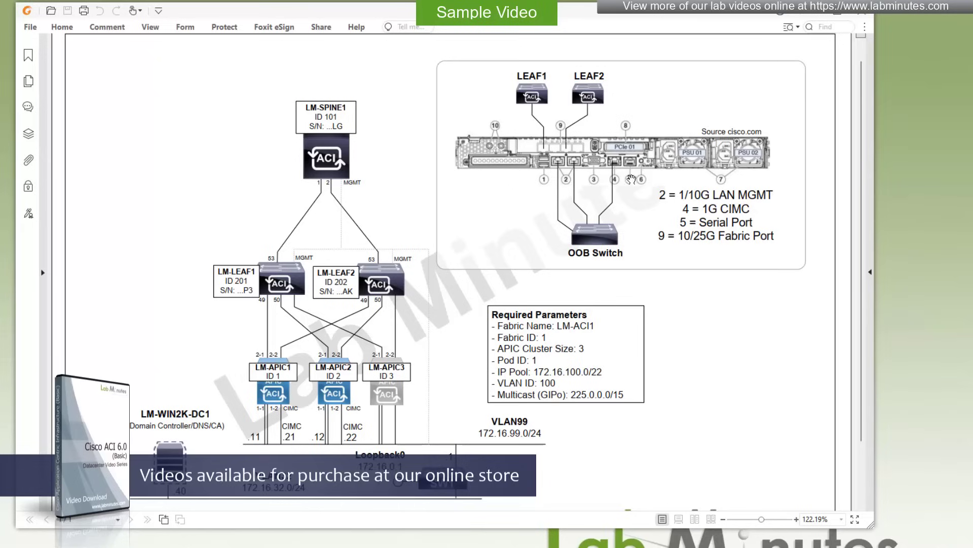
mouse_move(631, 189)
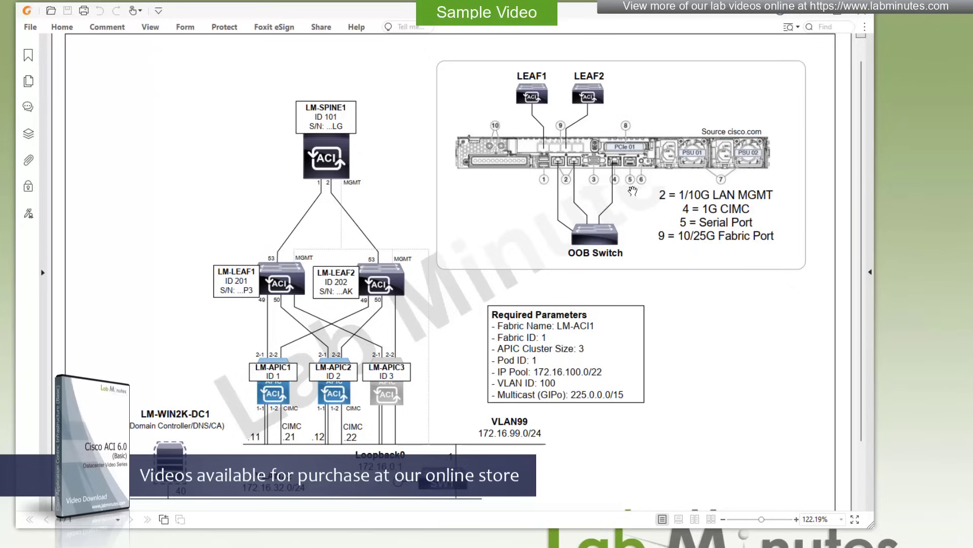
mouse_move(621, 158)
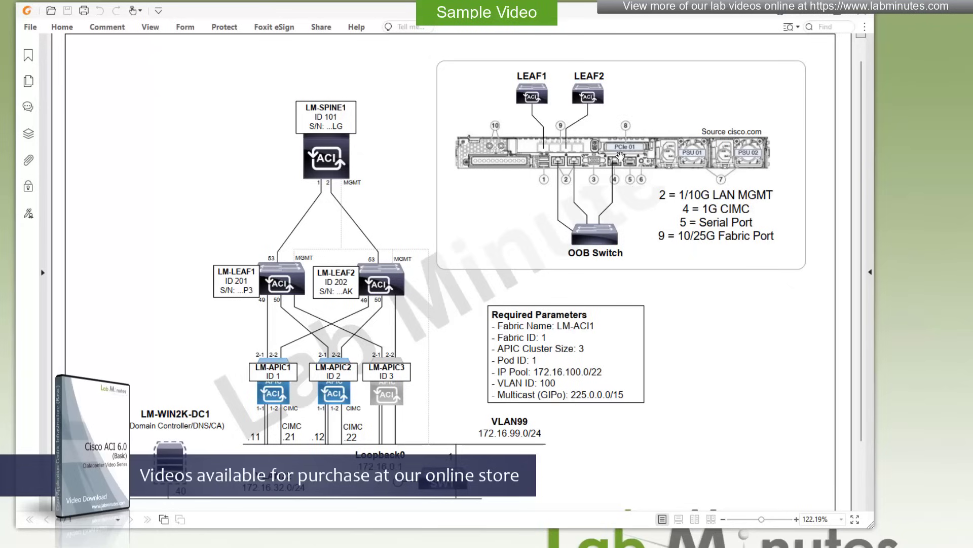
mouse_move(570, 158)
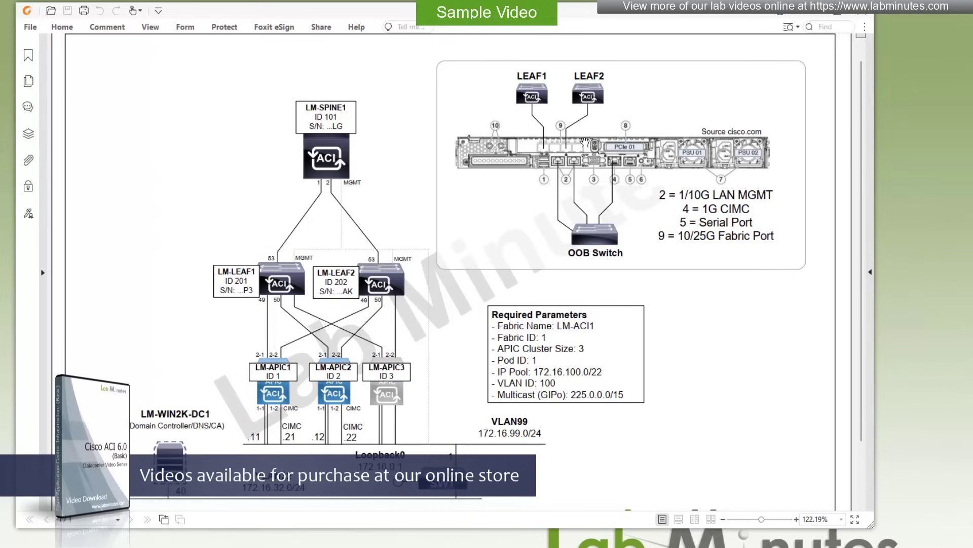
mouse_move(566, 118)
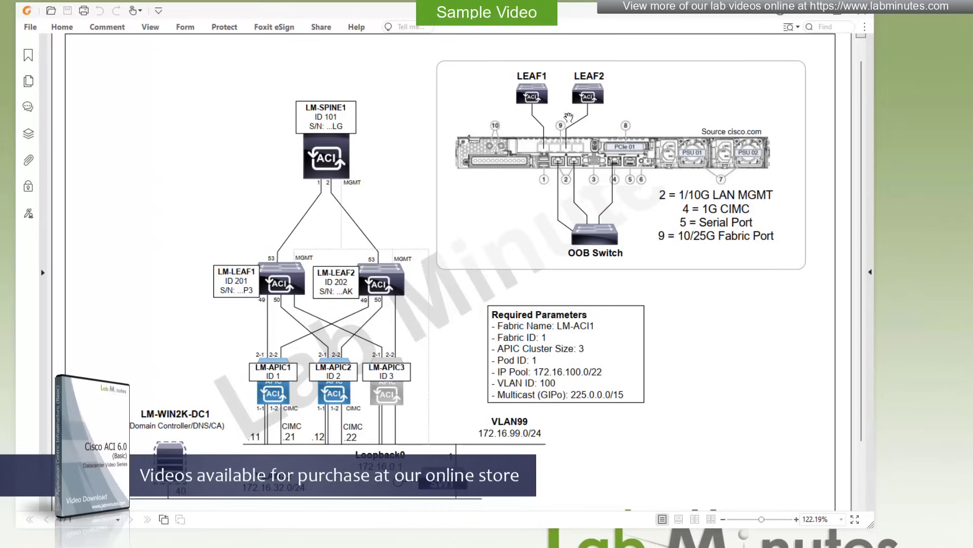
mouse_move(572, 140)
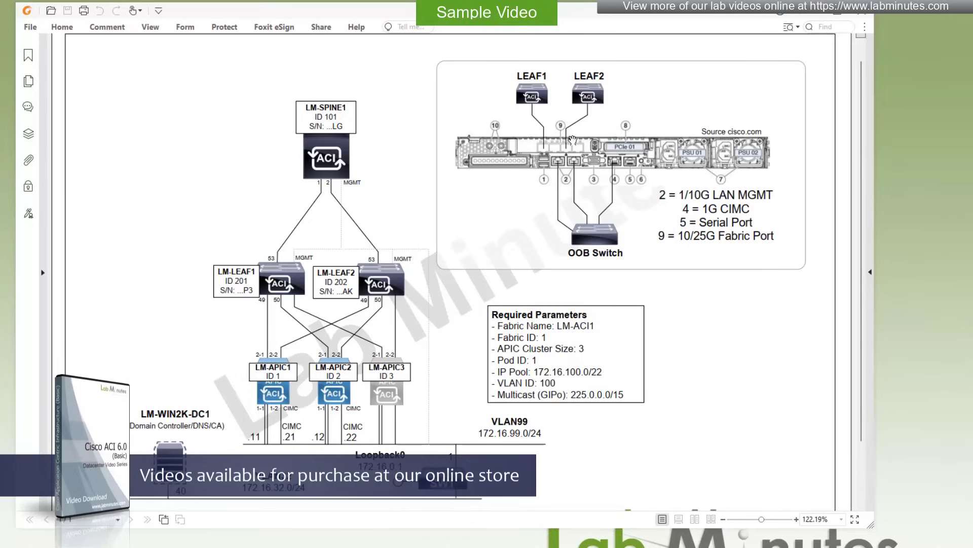
mouse_move(562, 138)
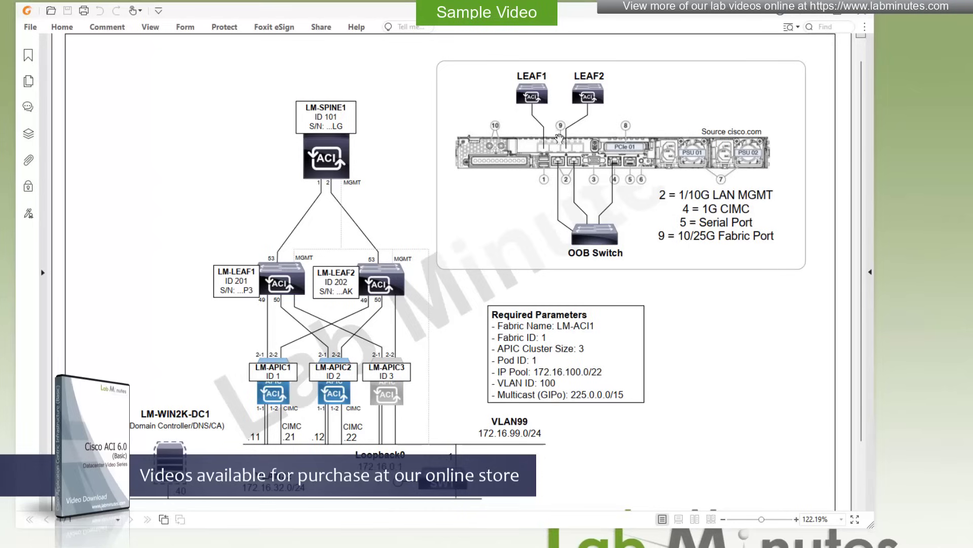
mouse_move(559, 160)
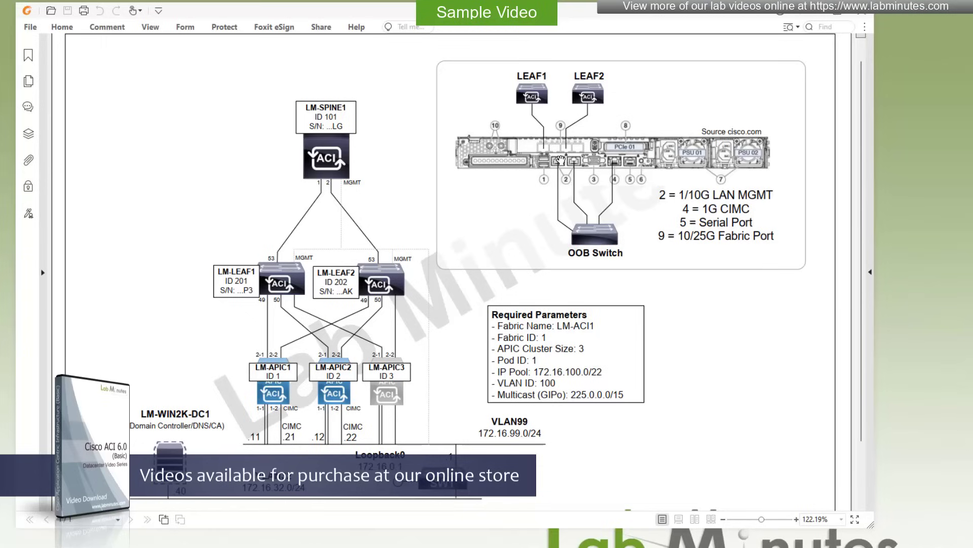
mouse_move(549, 147)
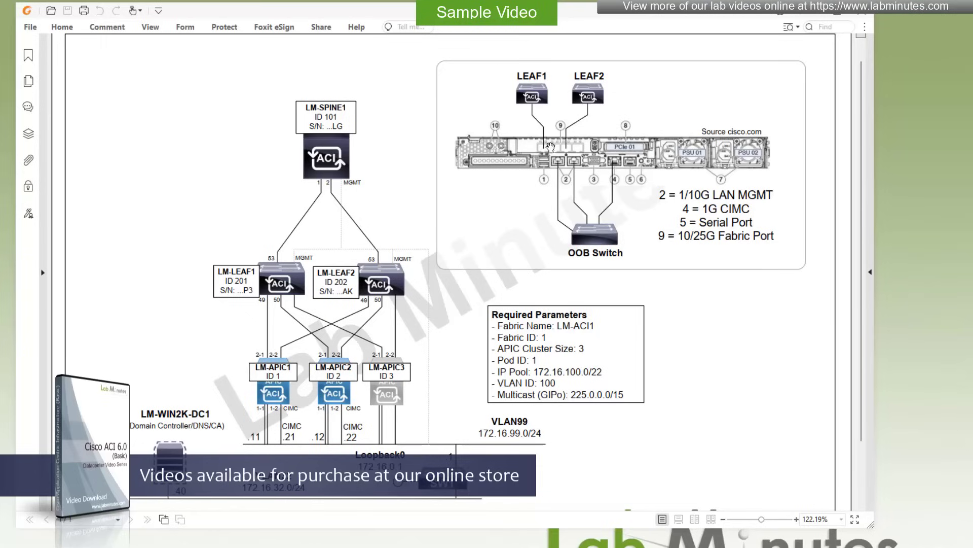
mouse_move(569, 143)
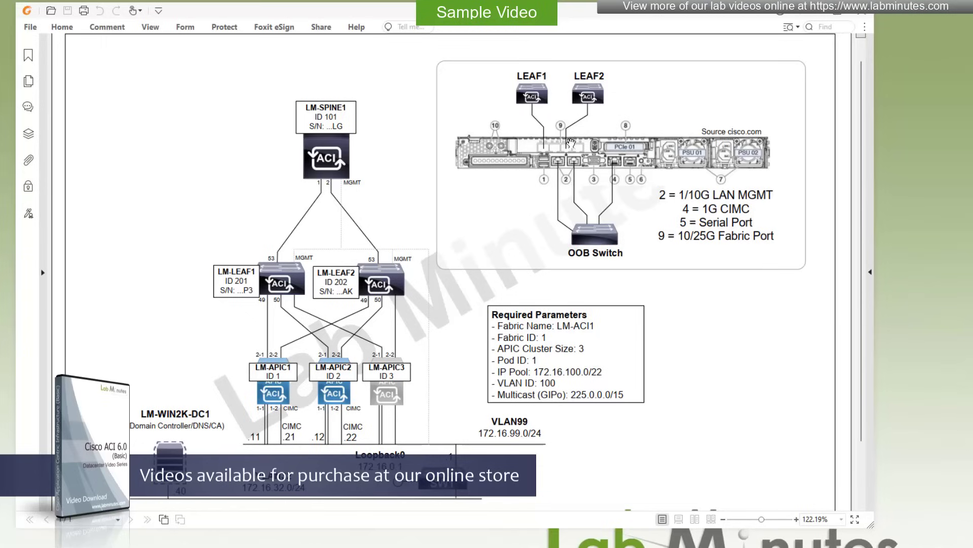
mouse_move(578, 151)
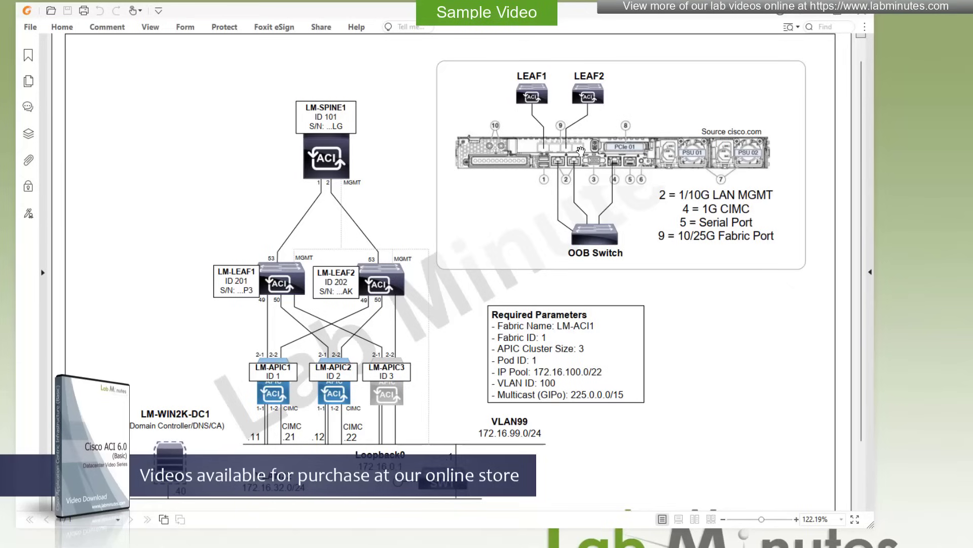
mouse_move(568, 135)
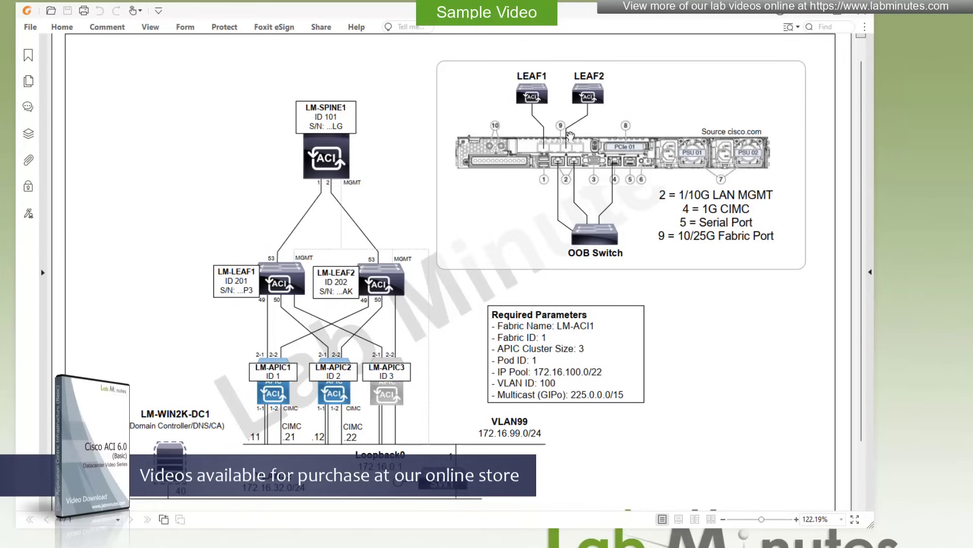
mouse_move(599, 91)
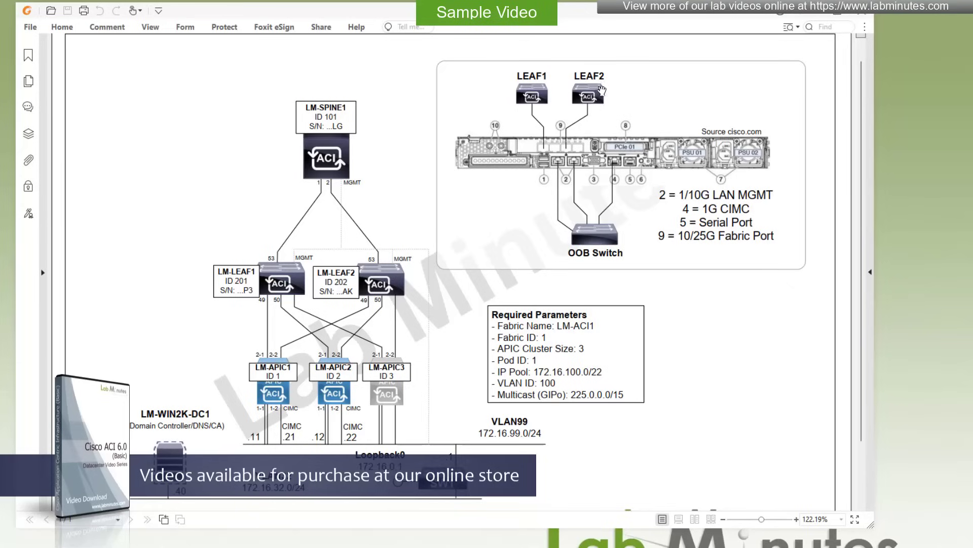
mouse_move(552, 141)
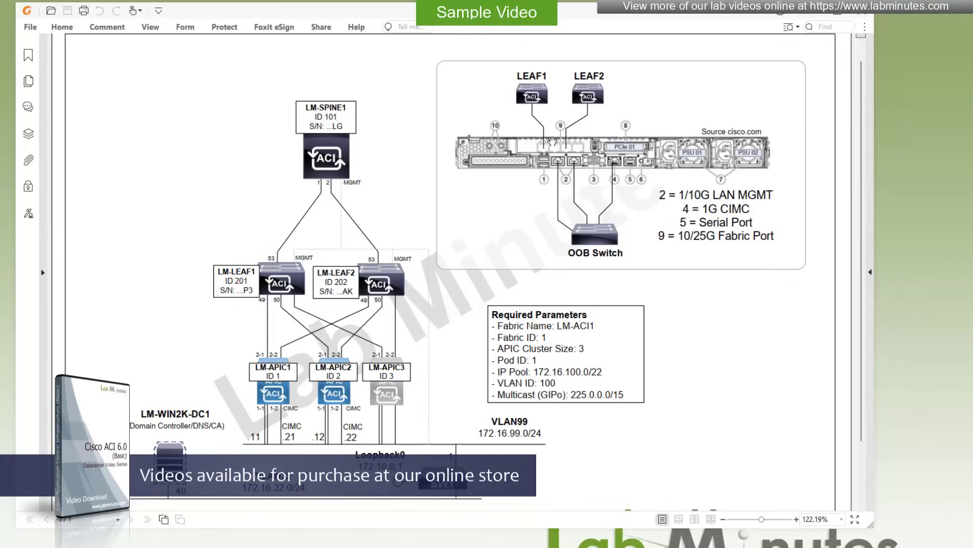
mouse_move(583, 136)
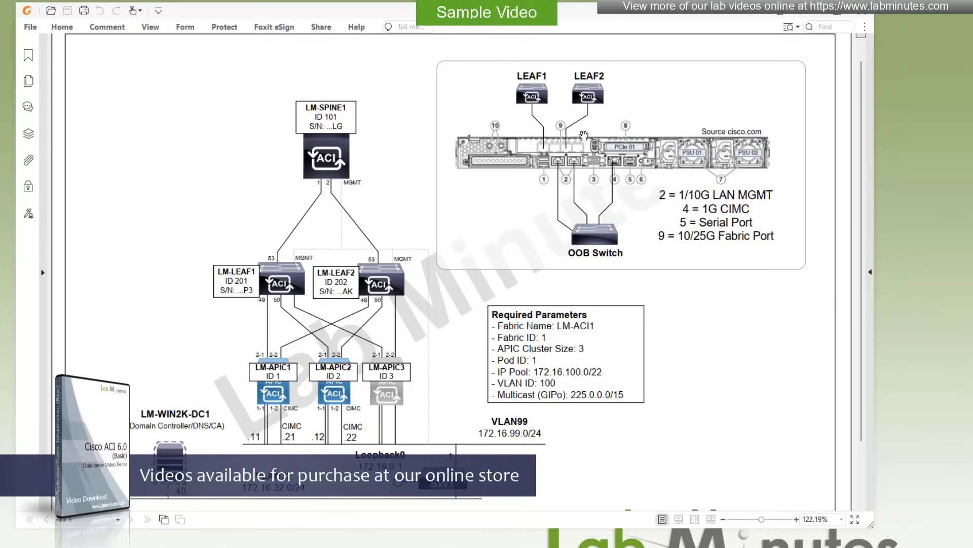
mouse_move(563, 130)
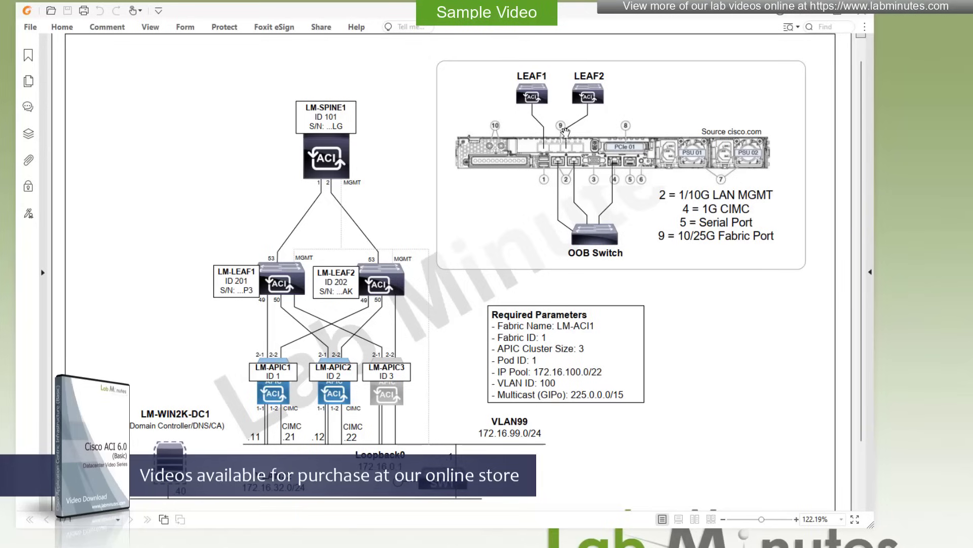
mouse_move(564, 128)
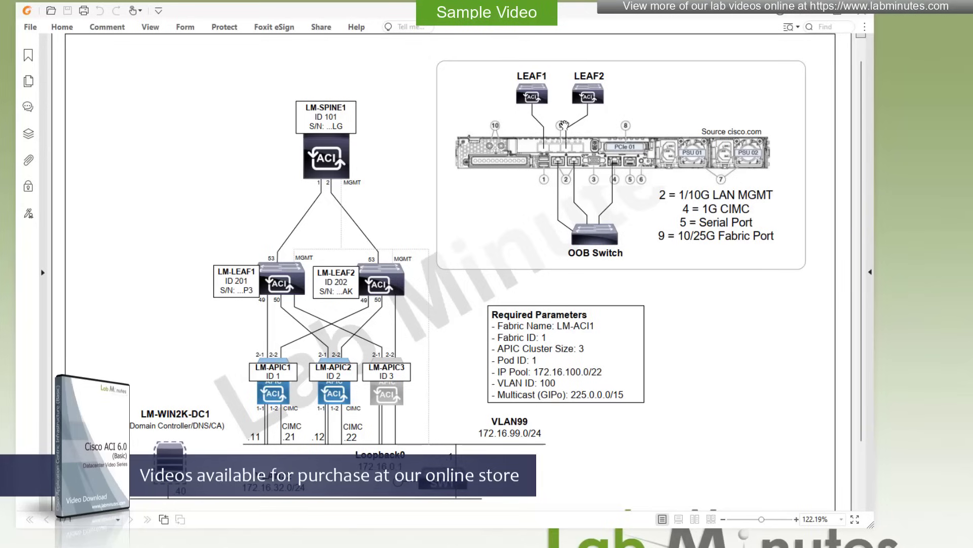
mouse_move(543, 94)
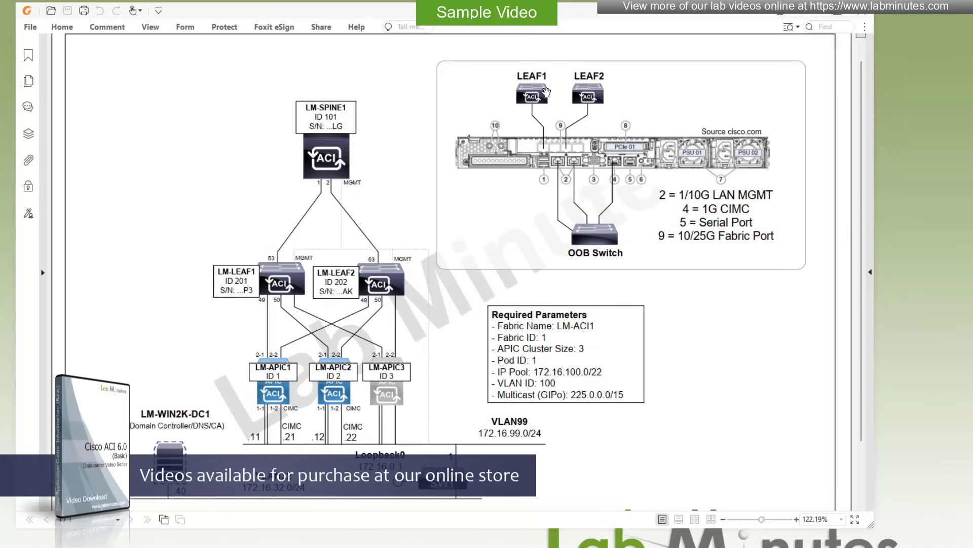
mouse_move(531, 101)
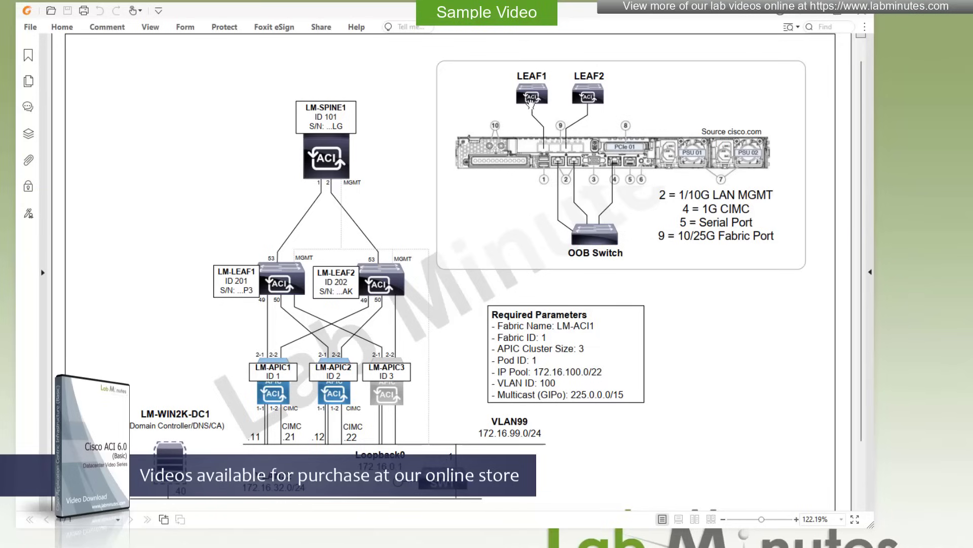
mouse_move(554, 101)
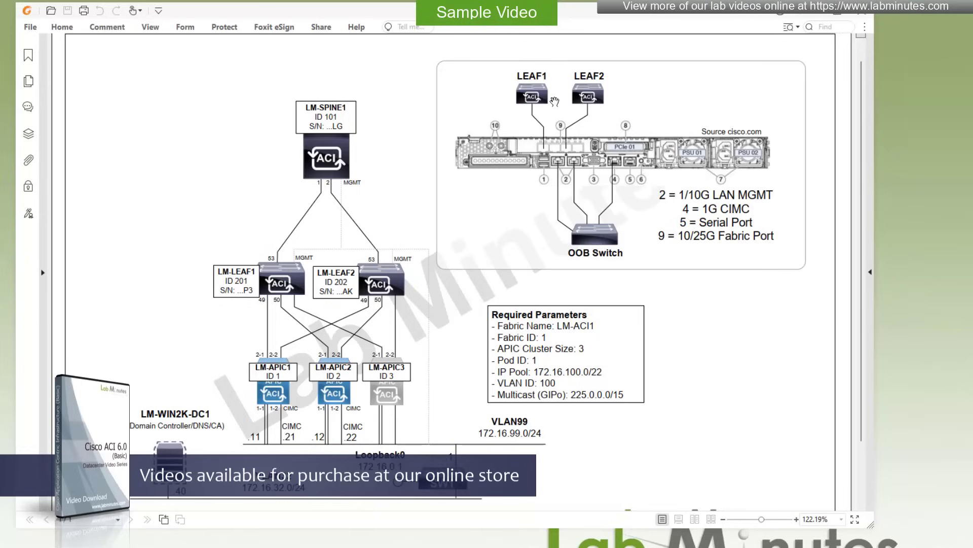
mouse_move(589, 160)
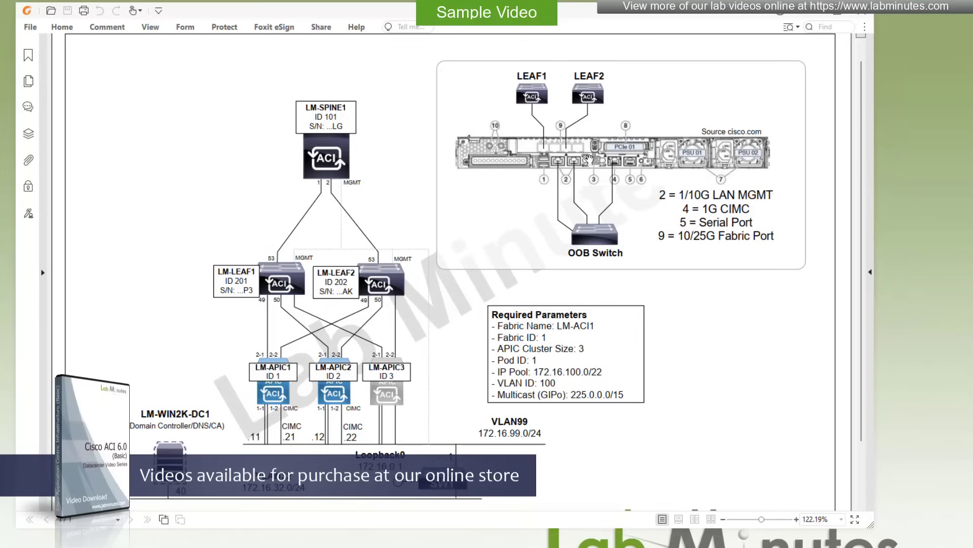
mouse_move(576, 162)
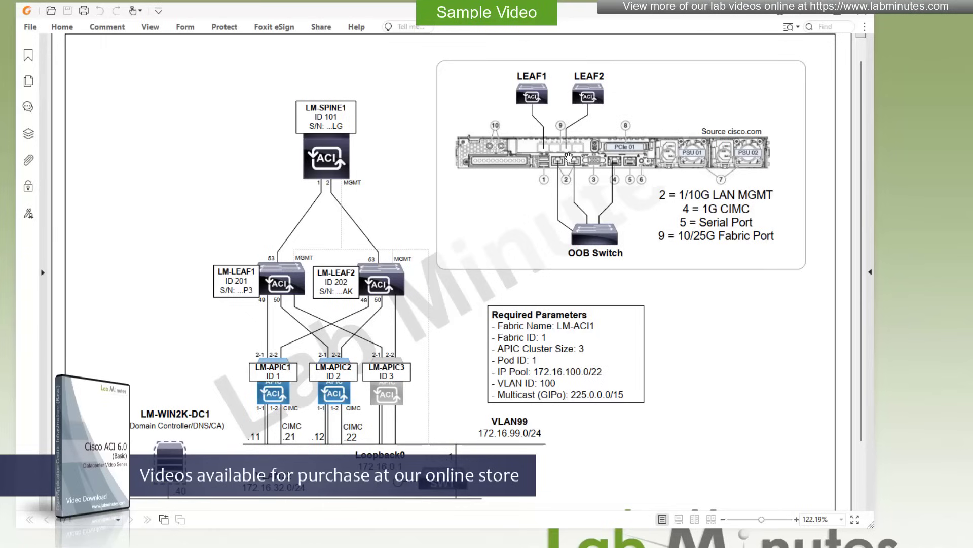
mouse_move(565, 161)
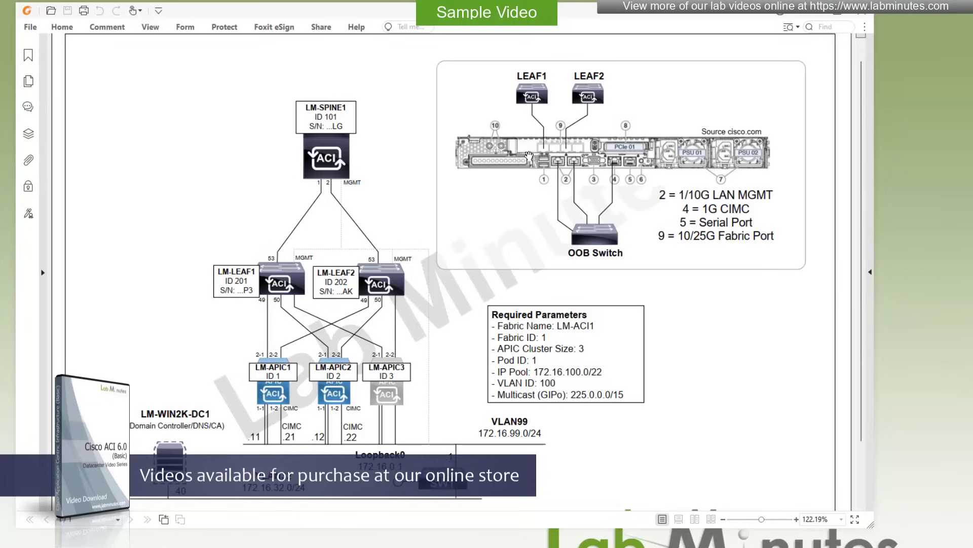
mouse_move(587, 172)
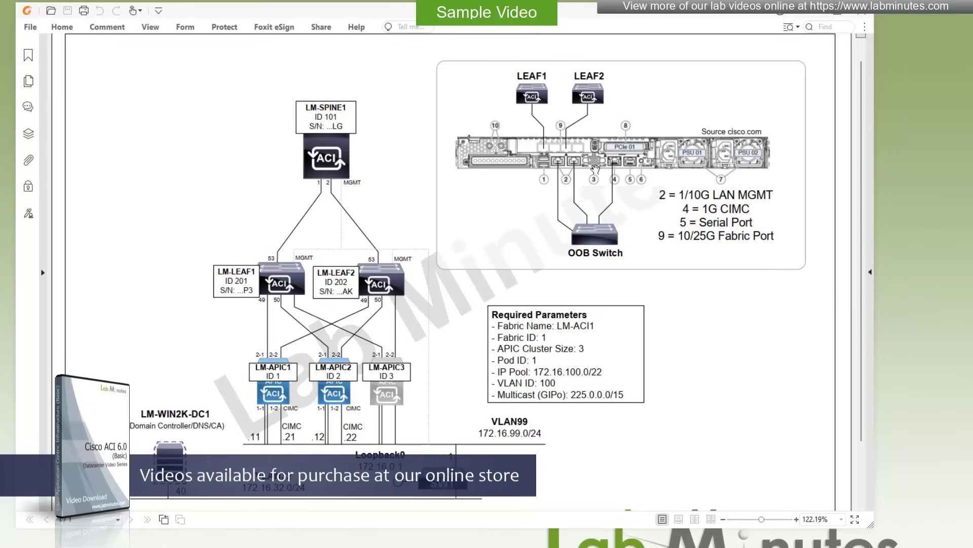
mouse_move(583, 158)
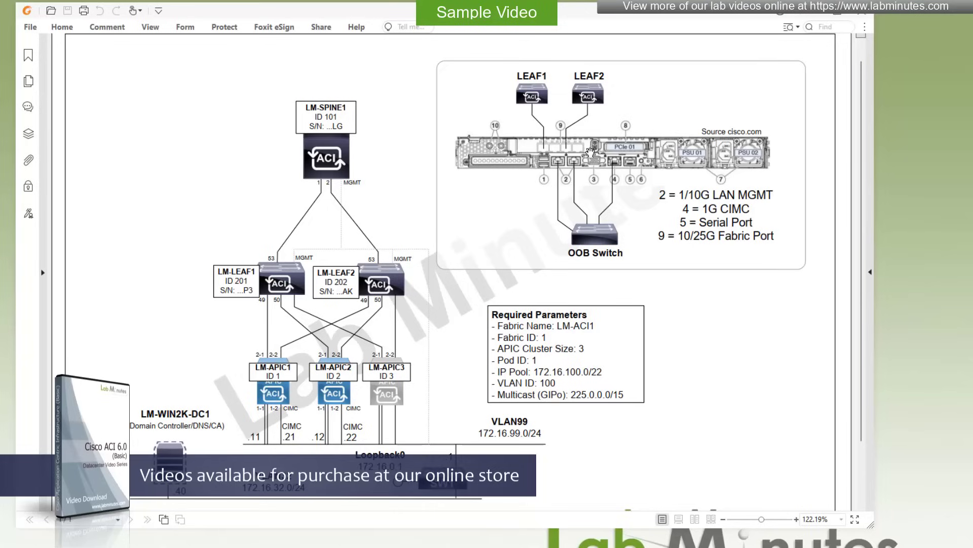
mouse_move(503, 174)
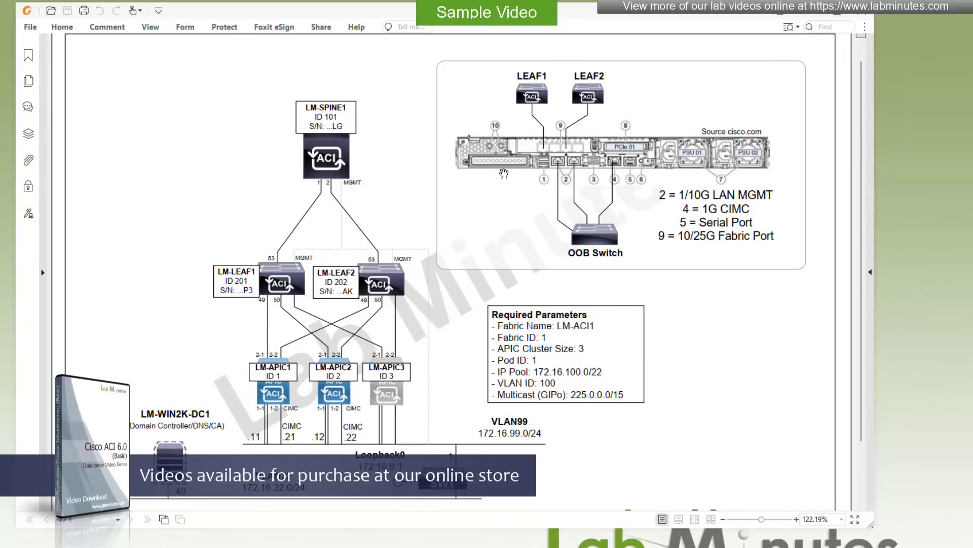
mouse_move(628, 166)
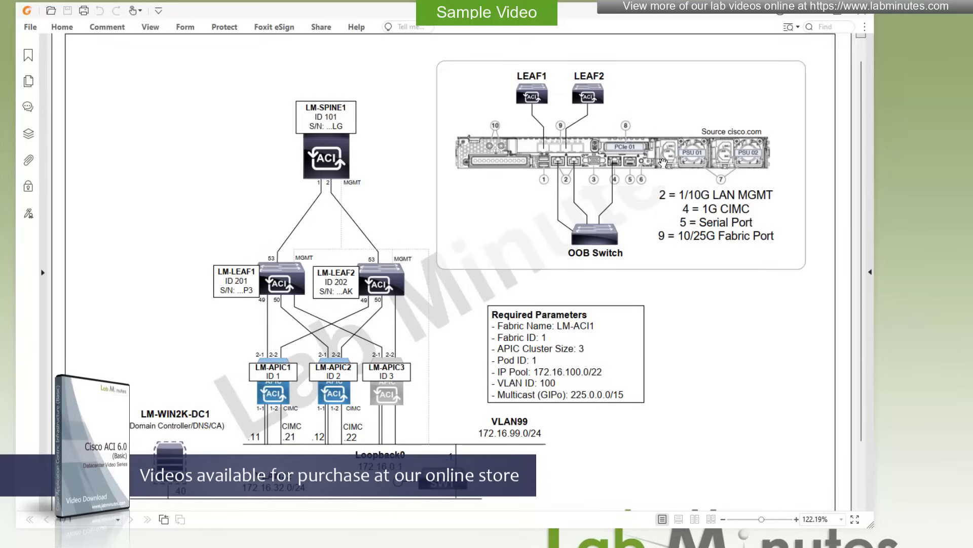
mouse_move(645, 194)
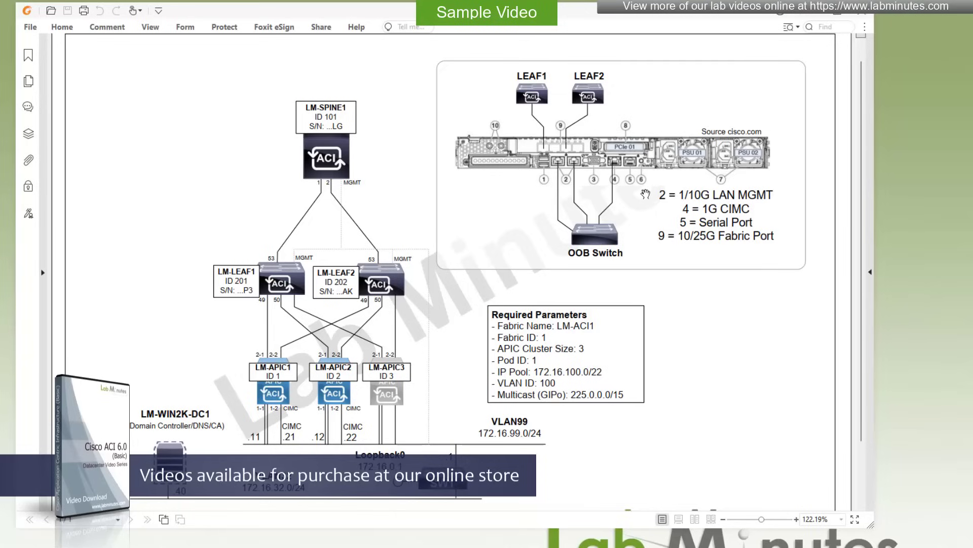
mouse_move(490, 133)
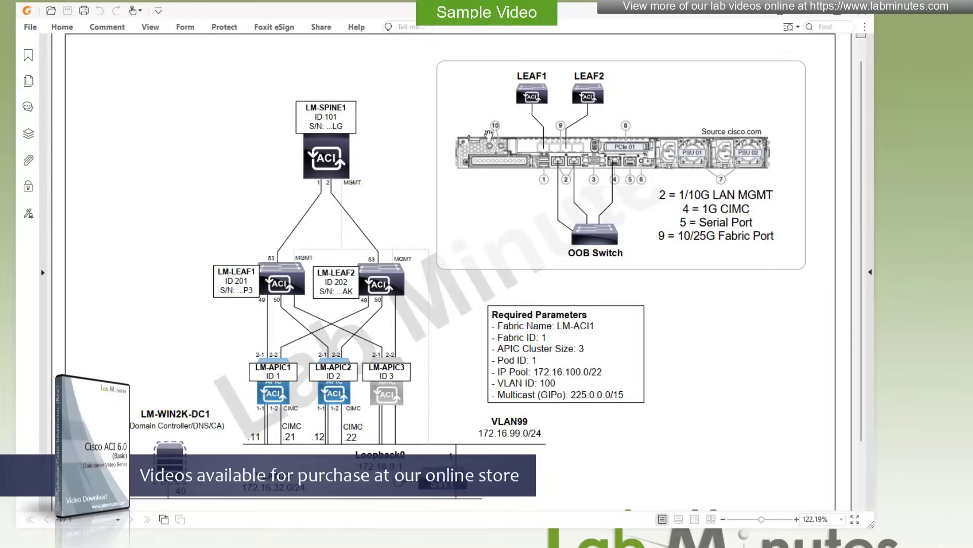